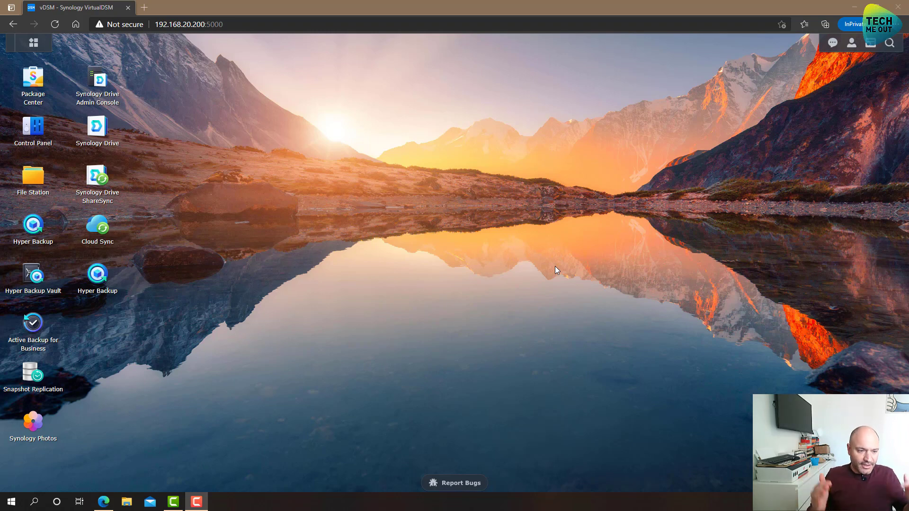
pyautogui.moveTo(446, 230)
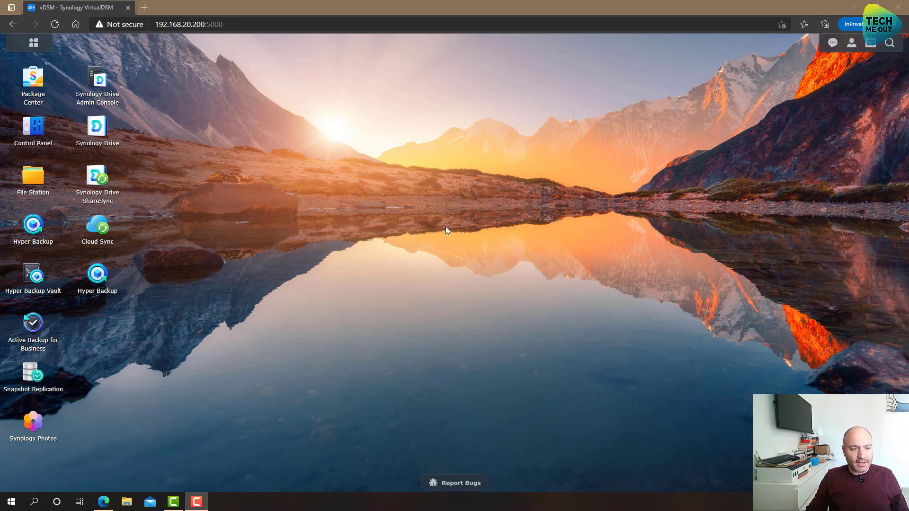
pyautogui.moveTo(74, 333)
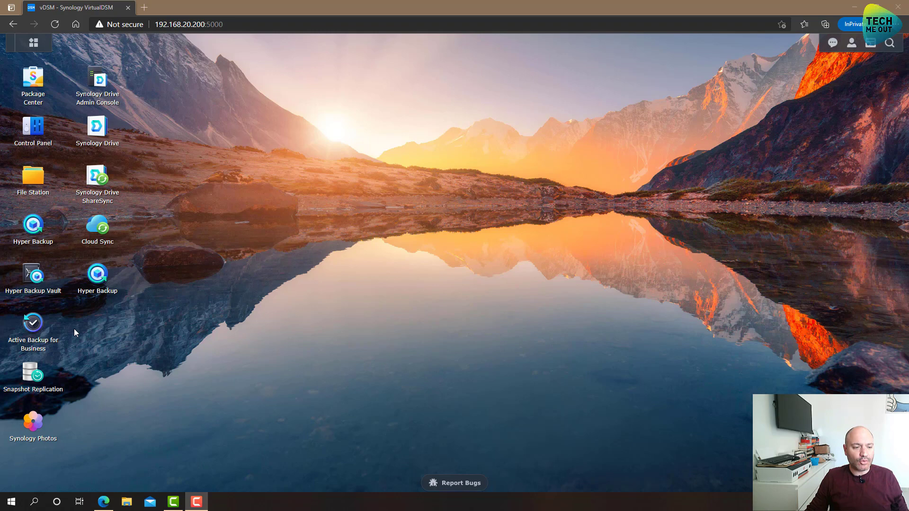
# Step: Launch Active Backup for Business from its desktop icon to the Overview page
pyautogui.doubleClick(33, 328)
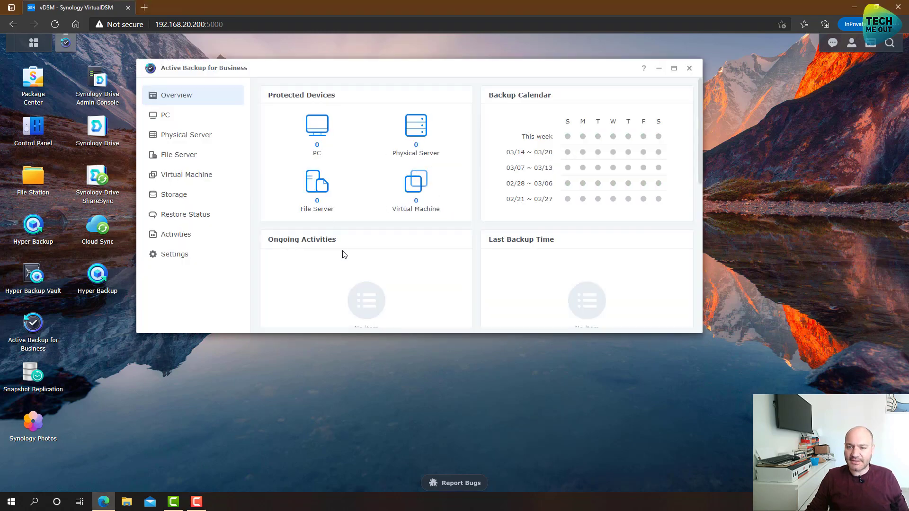
pyautogui.moveTo(382, 242)
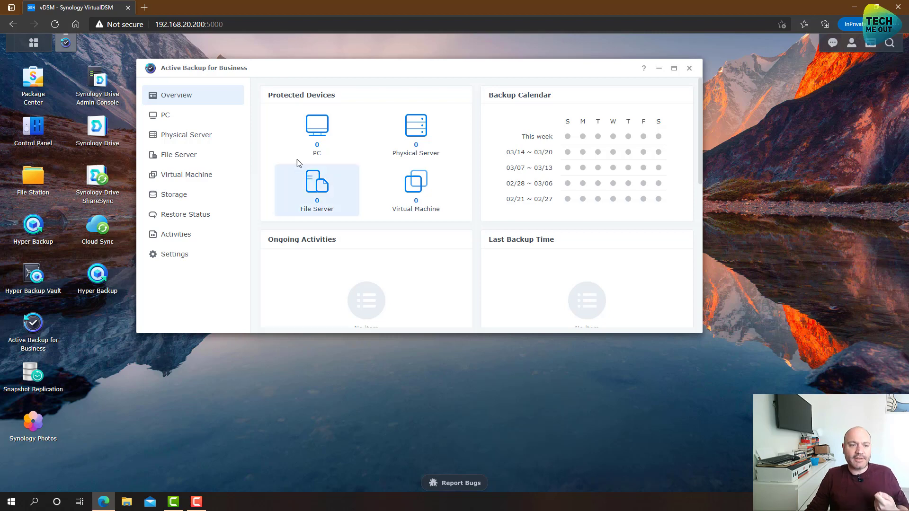
# Step: Show the PC devices section and start the Add Device flow
pyautogui.click(165, 115)
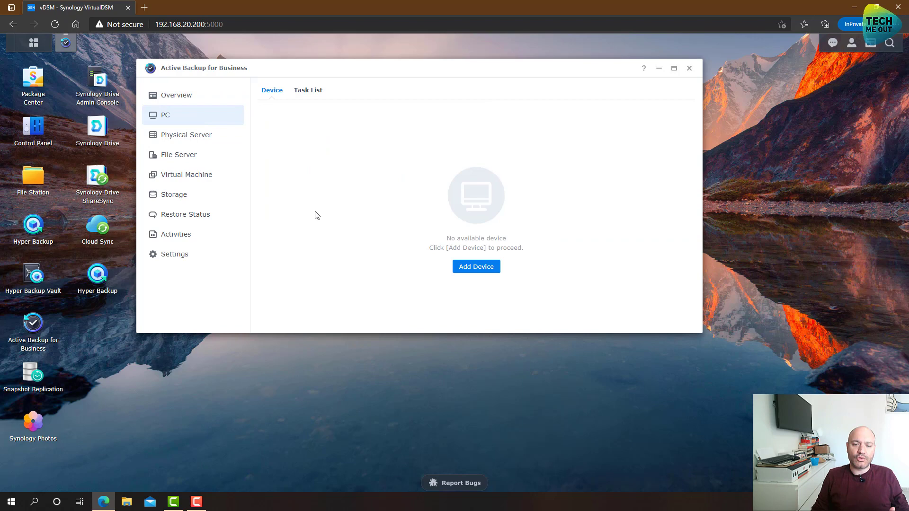
pyautogui.moveTo(462, 262)
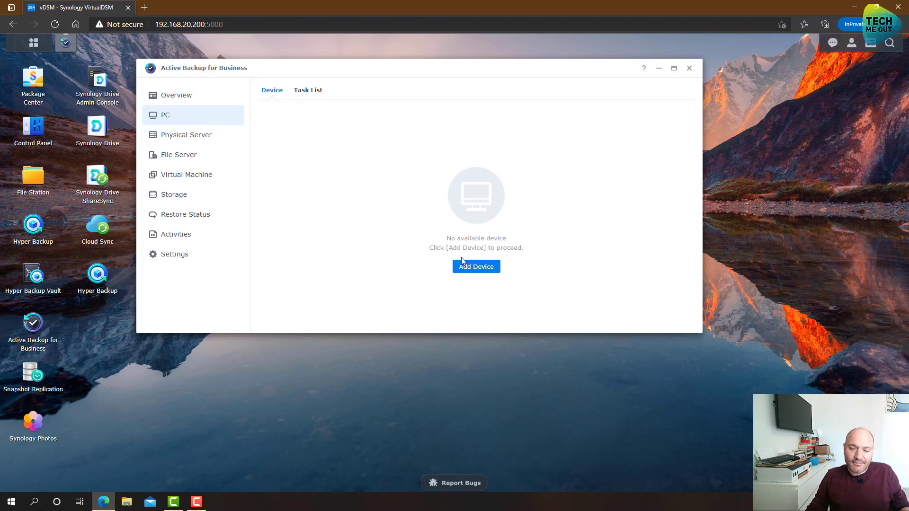
pyautogui.click(475, 267)
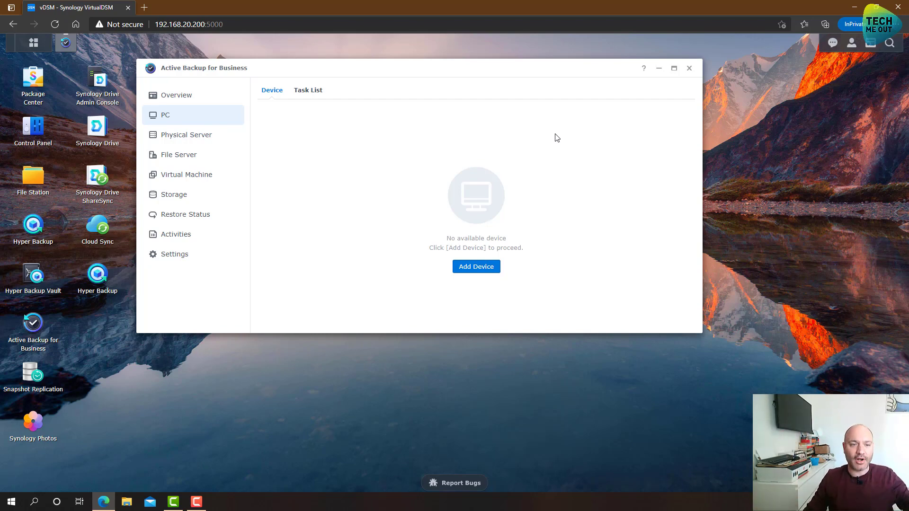
pyautogui.moveTo(197, 138)
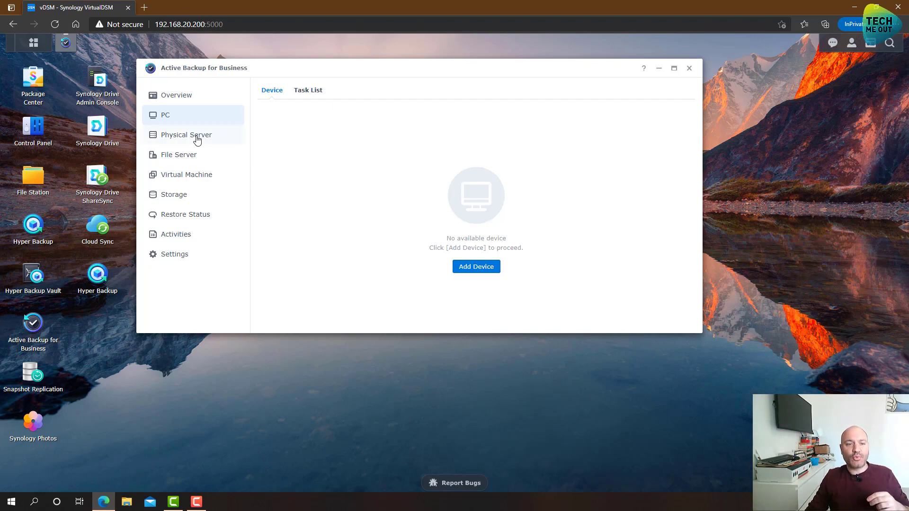
# Step: Show the Physical Server section with its Windows and Linux device tabs
pyautogui.click(186, 134)
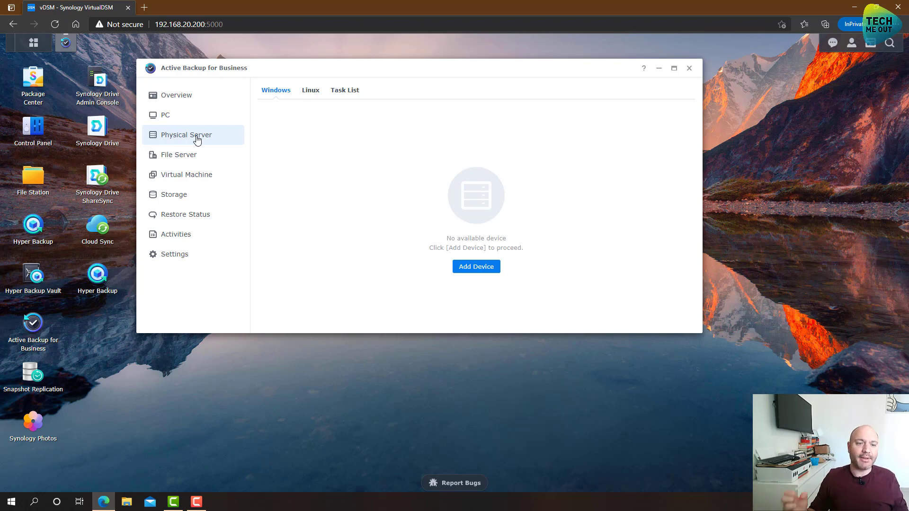
pyautogui.moveTo(208, 158)
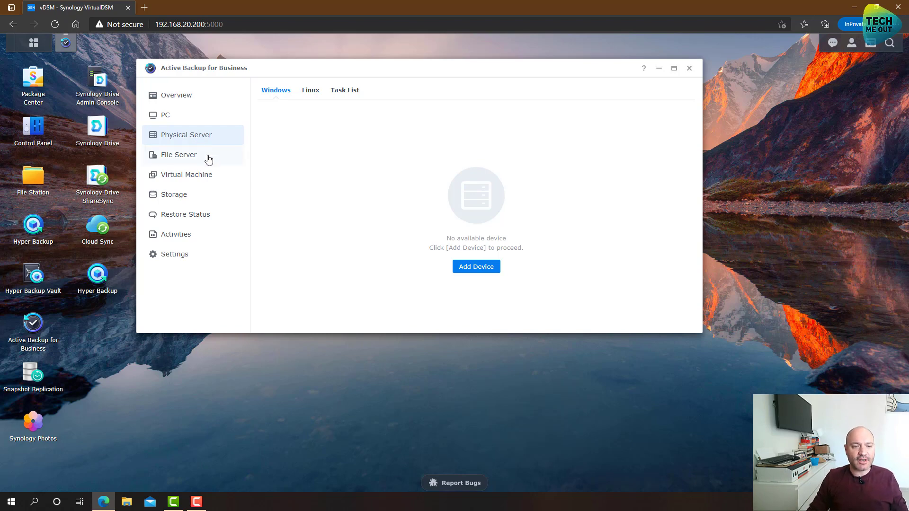
# Step: Show the File Server section and start the Add Server wizard offering SMB or rsync
pyautogui.click(179, 155)
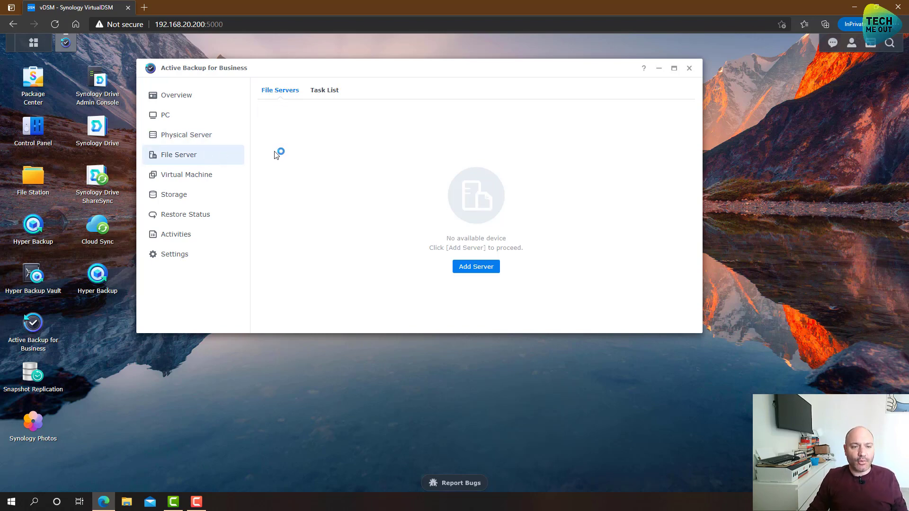
pyautogui.click(476, 266)
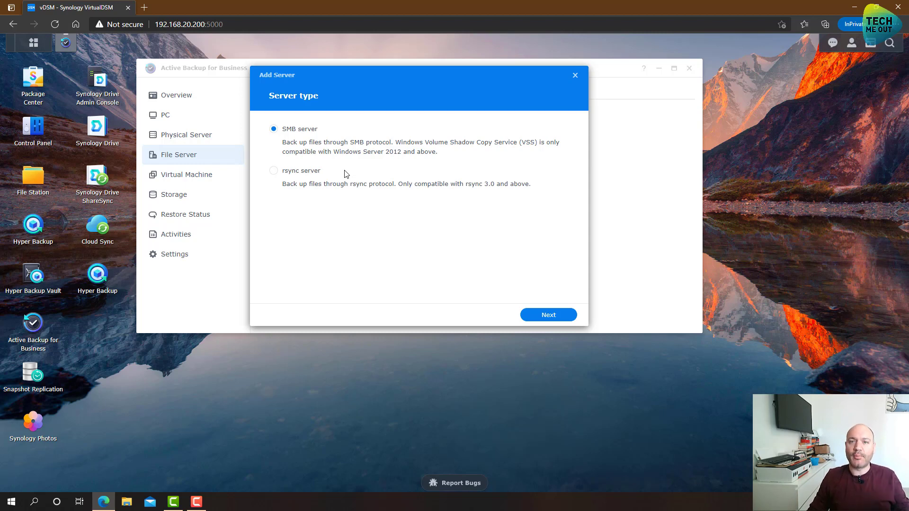
pyautogui.moveTo(226, 153)
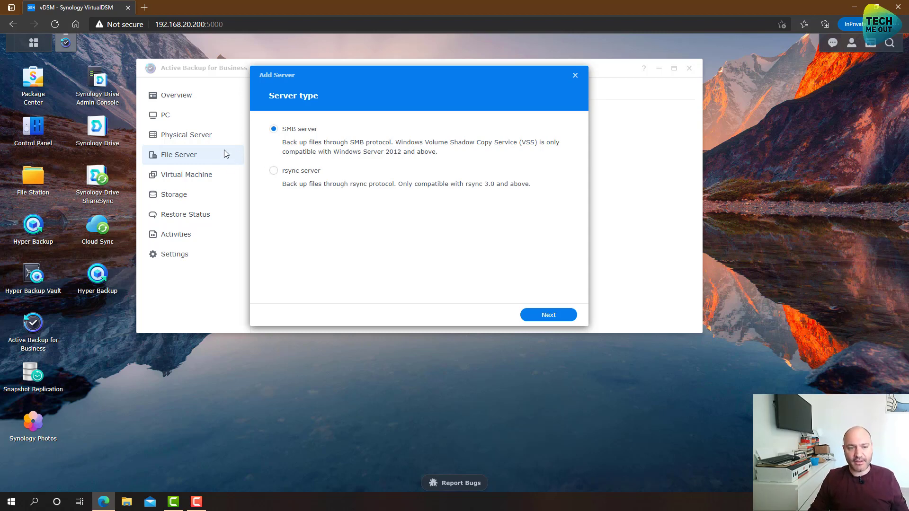
pyautogui.moveTo(267, 172)
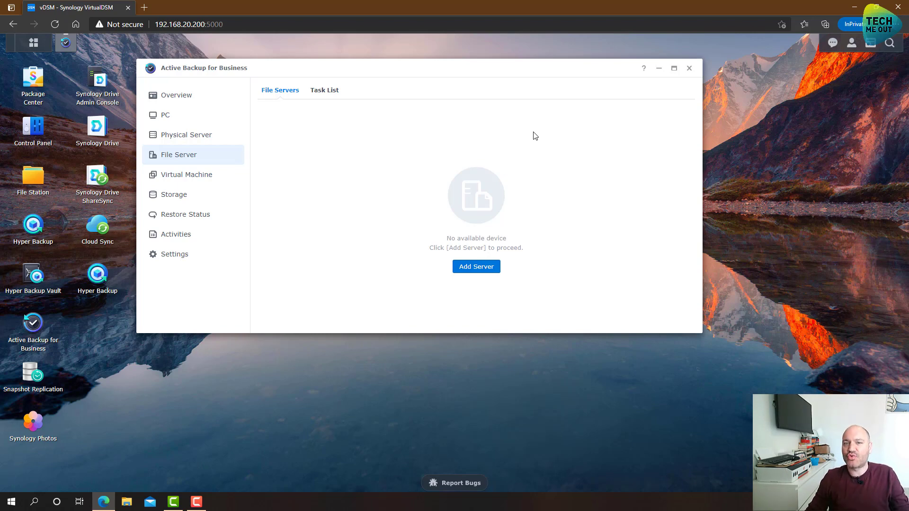
pyautogui.moveTo(453, 148)
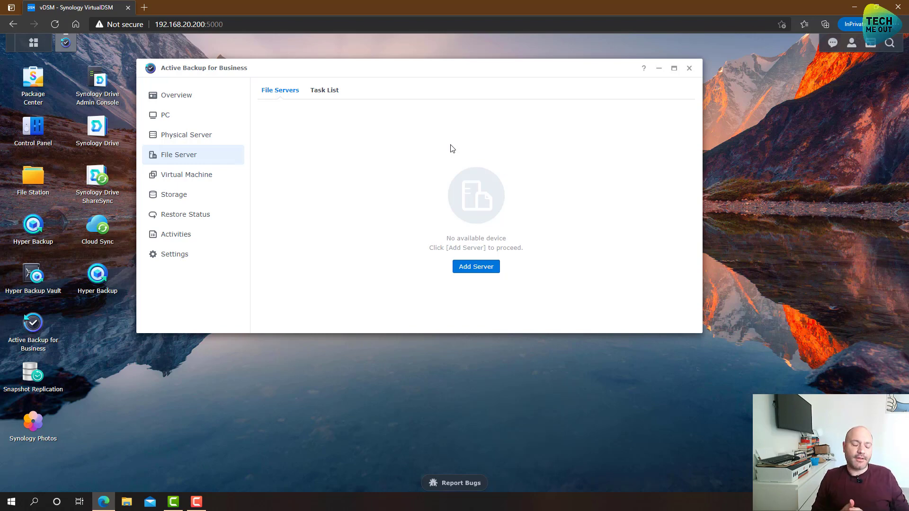
pyautogui.moveTo(642, 143)
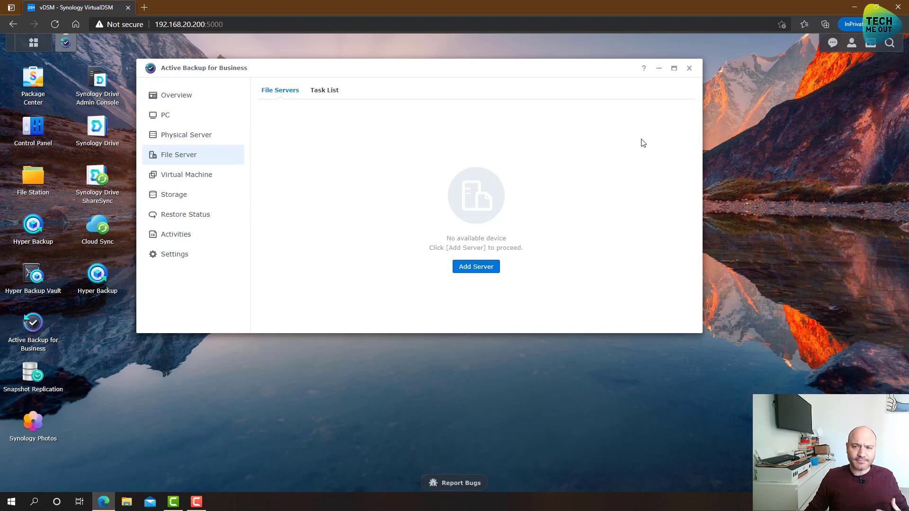
# Step: Close Active Backup for Business and dismiss Hyper Backup's destination wizard
pyautogui.click(689, 69)
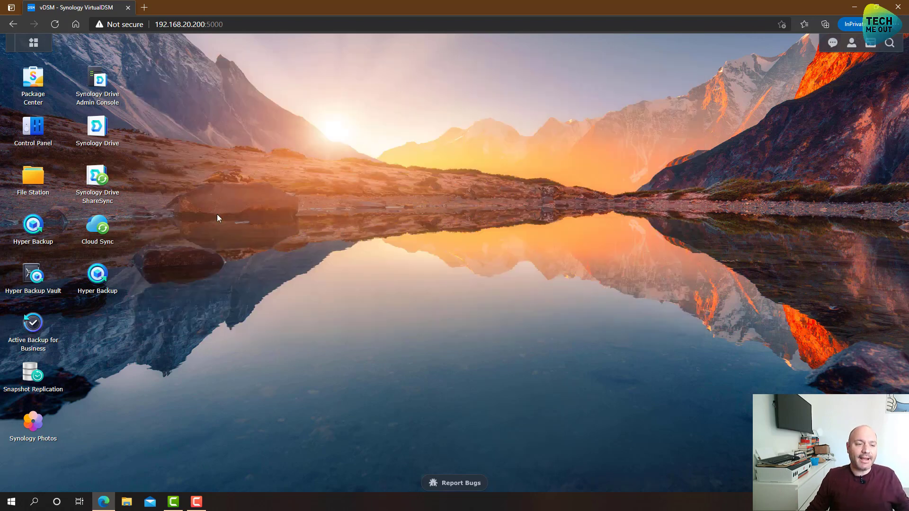
pyautogui.moveTo(134, 262)
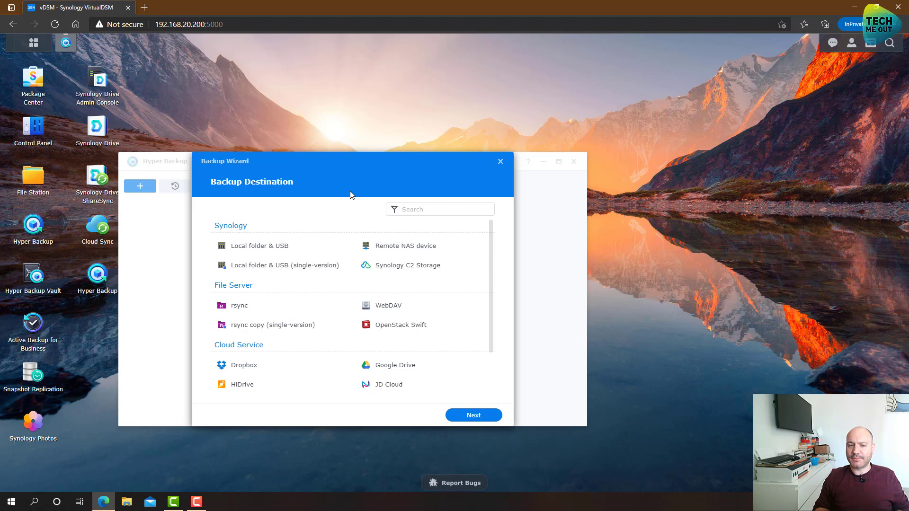
pyautogui.moveTo(353, 209)
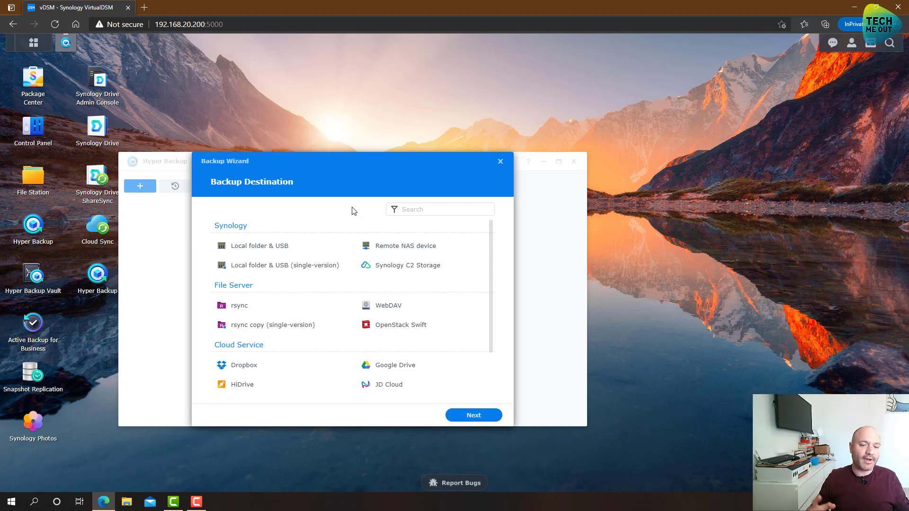
pyautogui.moveTo(360, 235)
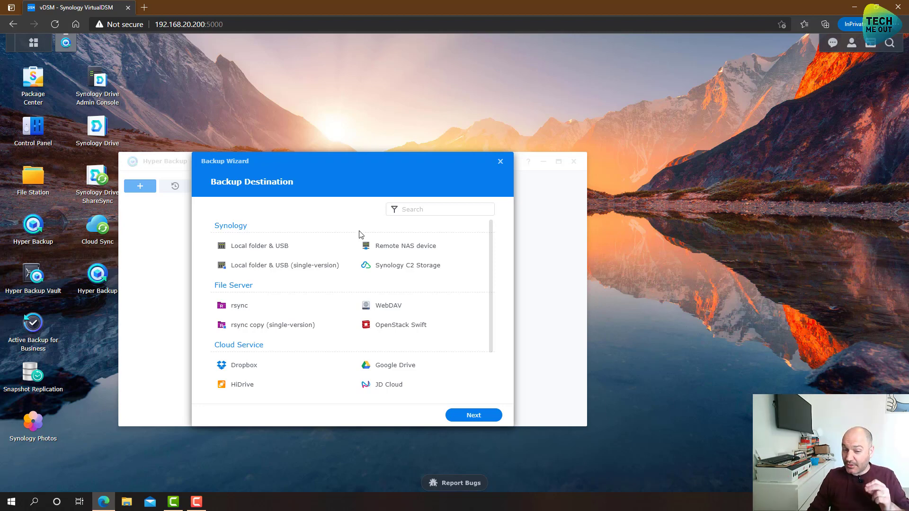
pyautogui.moveTo(357, 224)
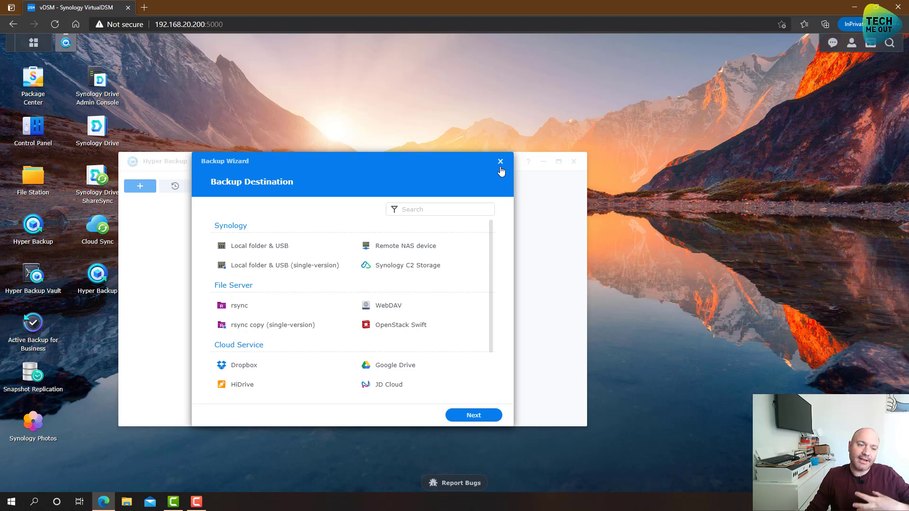
pyautogui.click(500, 161)
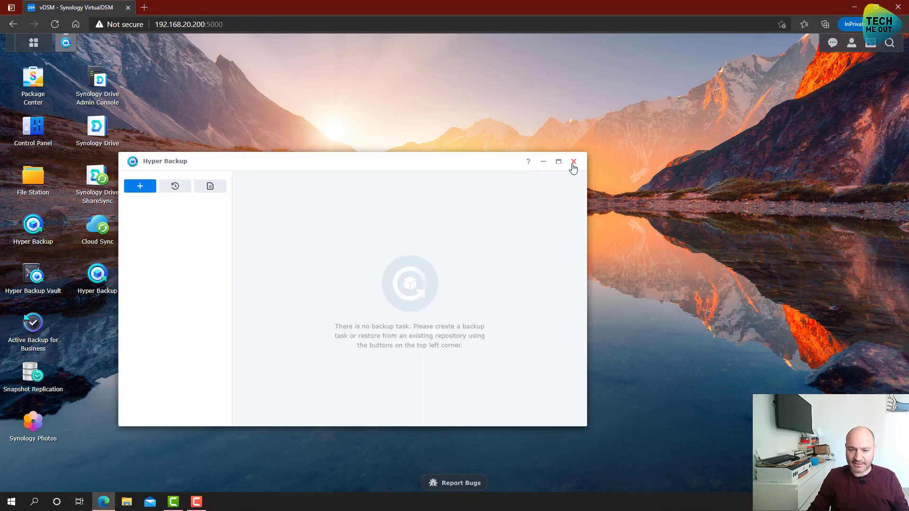
pyautogui.click(574, 161)
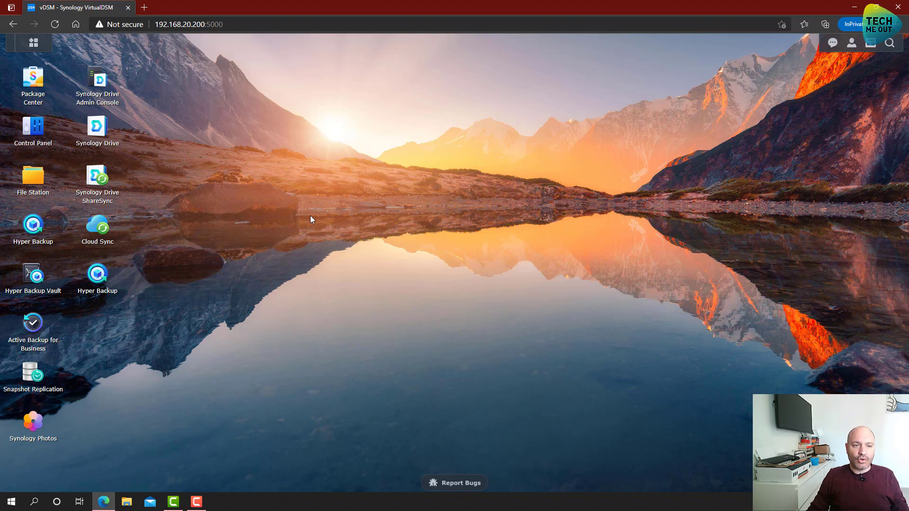
pyautogui.moveTo(307, 219)
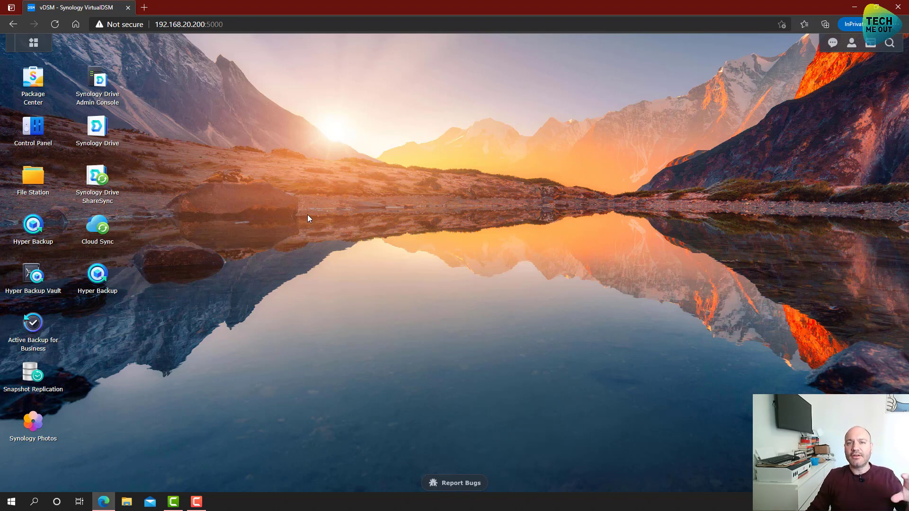
pyautogui.moveTo(307, 199)
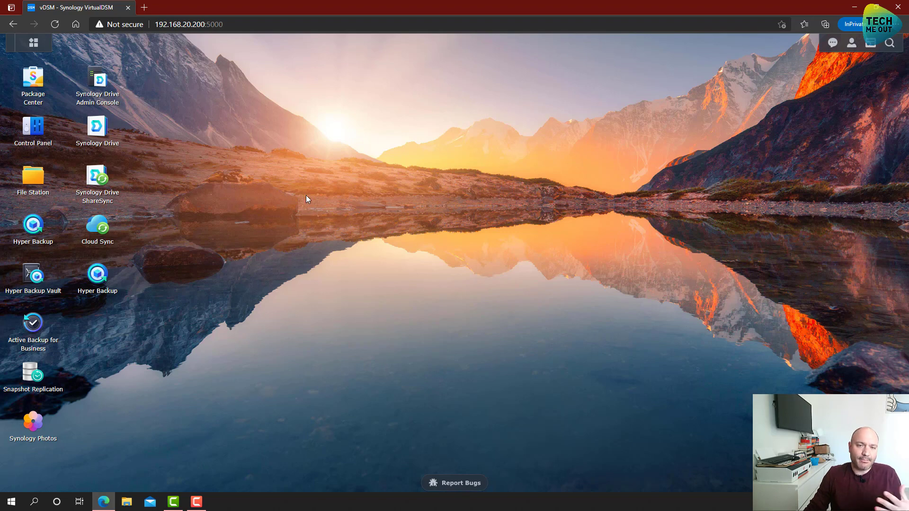
pyautogui.moveTo(42, 372)
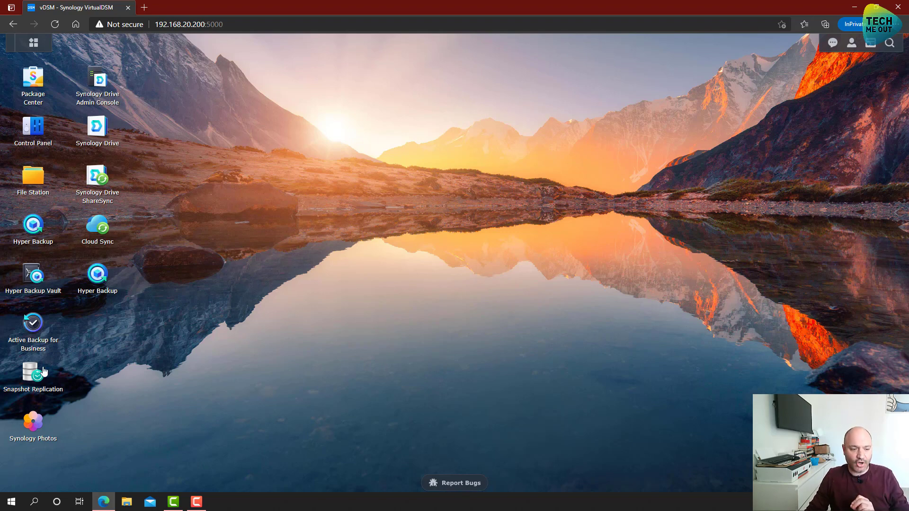
pyautogui.doubleClick(33, 371)
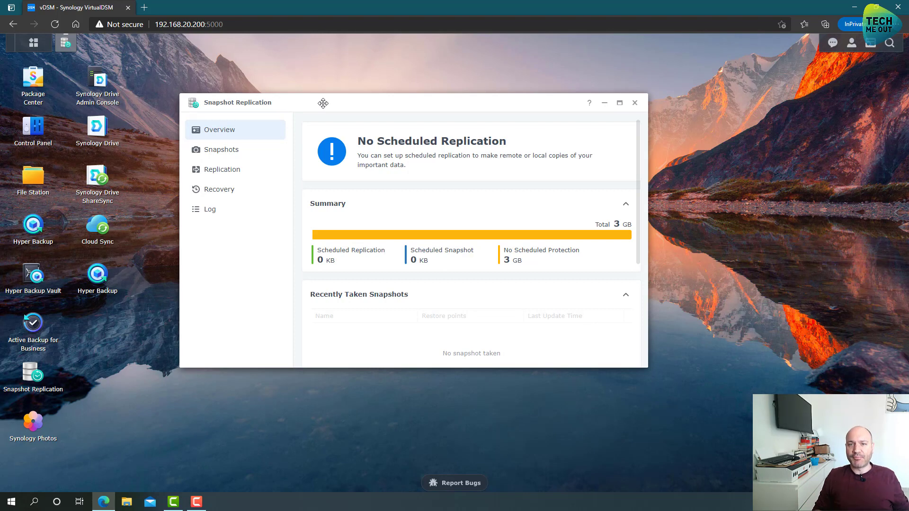
pyautogui.moveTo(270, 155)
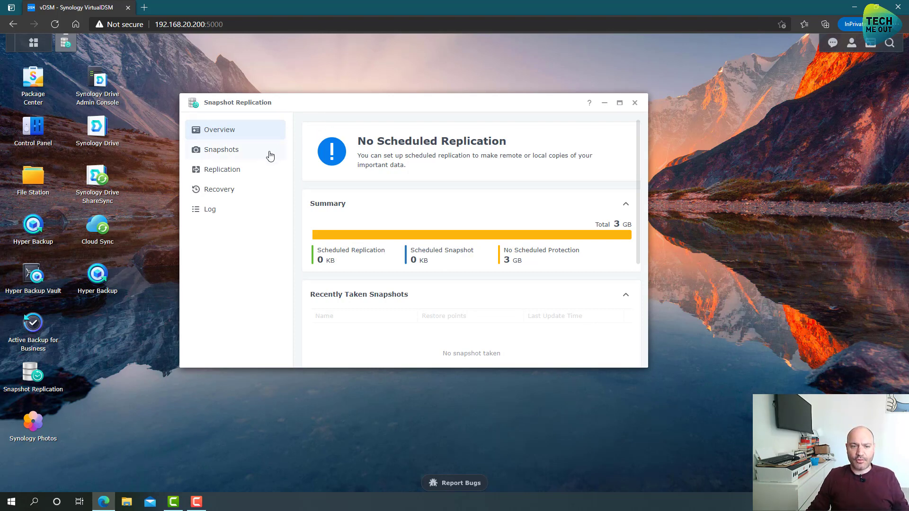
pyautogui.click(220, 150)
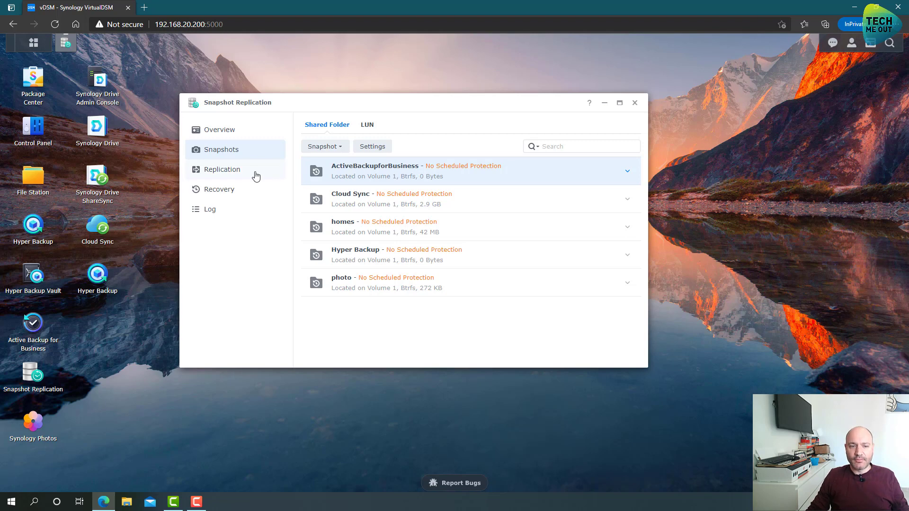
pyautogui.click(222, 170)
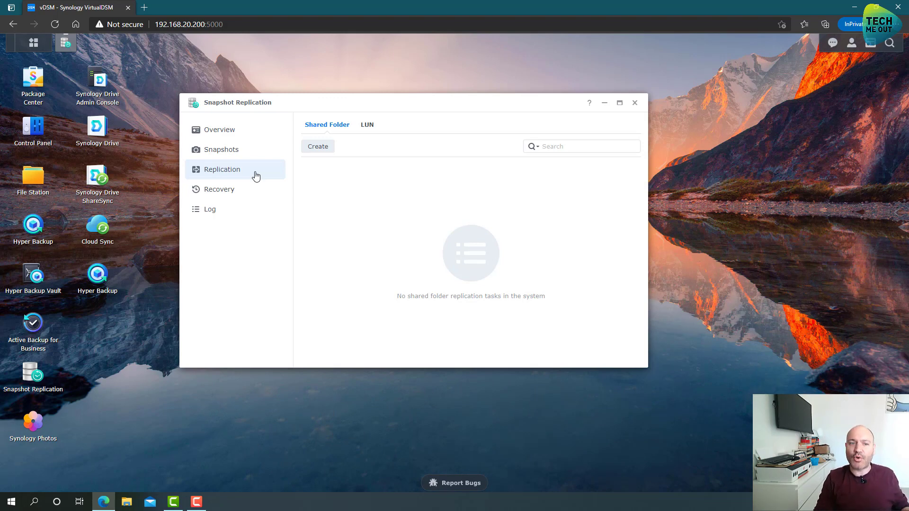
pyautogui.moveTo(242, 156)
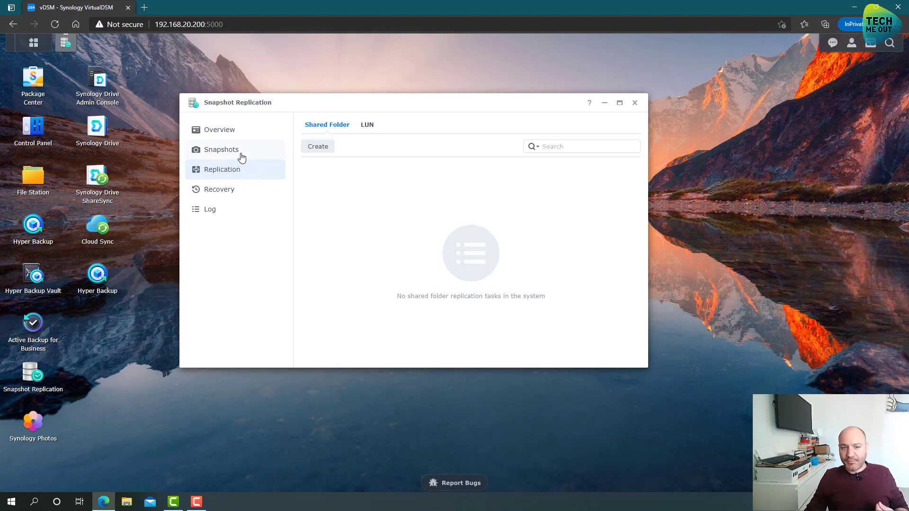
pyautogui.click(221, 149)
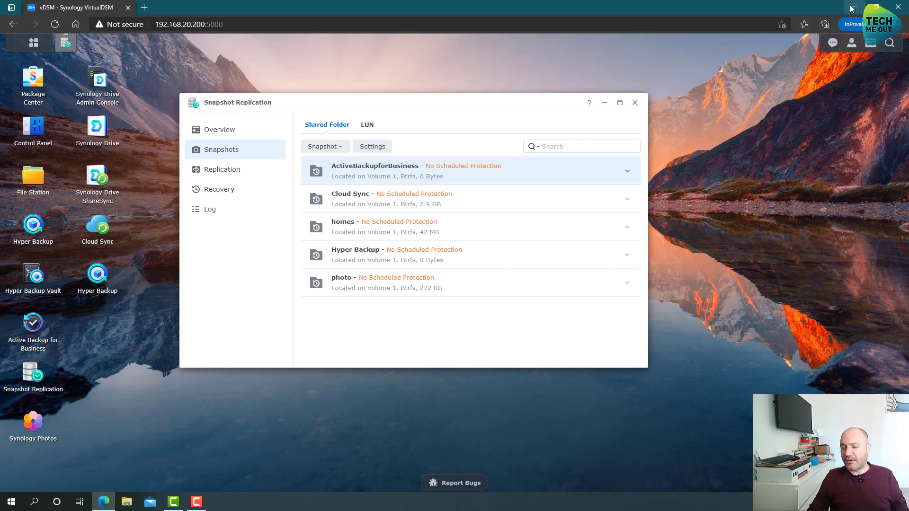
# Step: Minimize the browser and bring up the Documents folder's options on the wasteland_central share
pyautogui.click(898, 7)
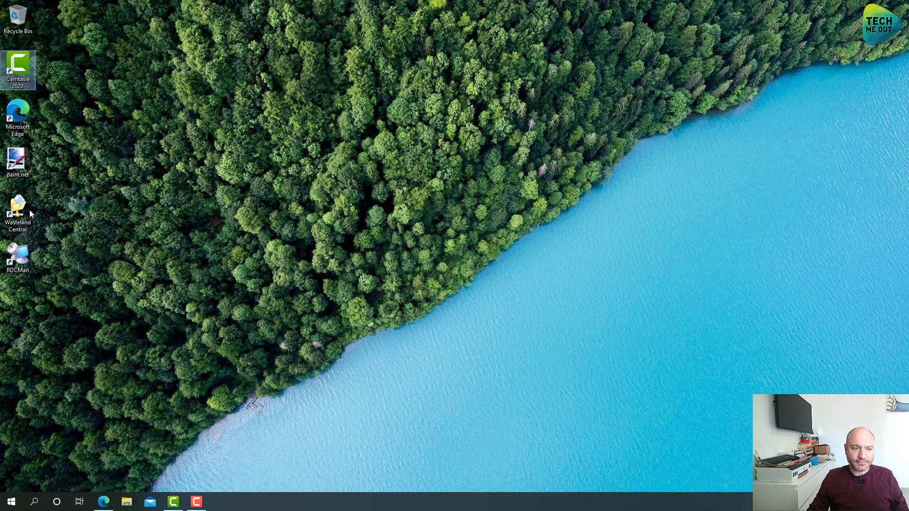
pyautogui.doubleClick(17, 209)
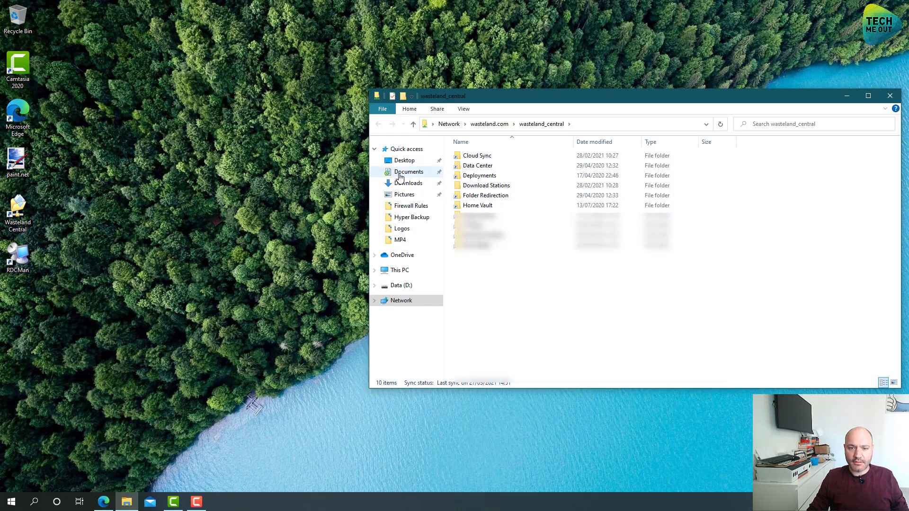
pyautogui.click(409, 172)
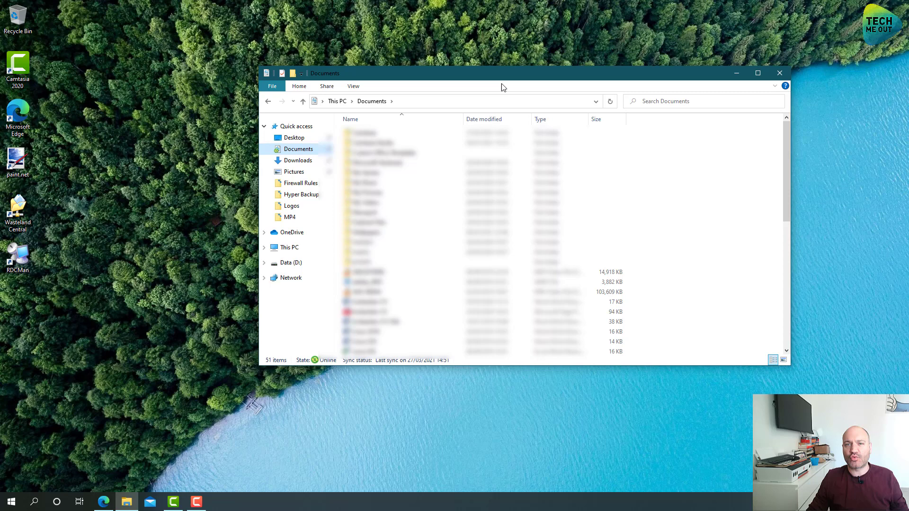
pyautogui.rightClick(742, 284)
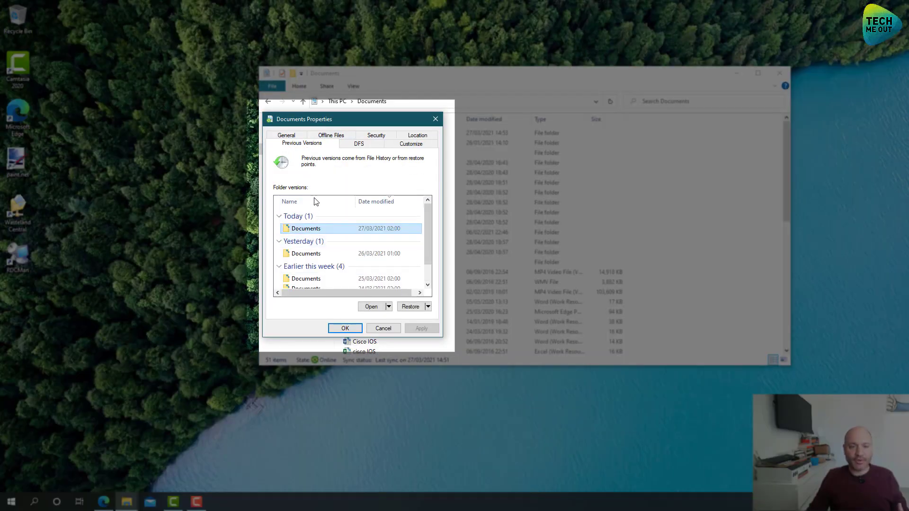
# Step: View the 23/03/2021 previous version of Documents, close Properties, and show replication tasks
pyautogui.scroll(-3)
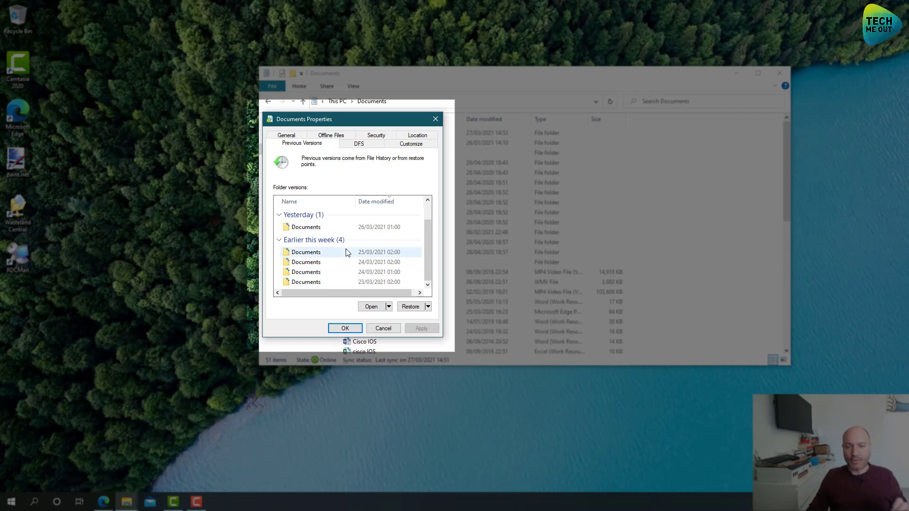
pyautogui.click(306, 282)
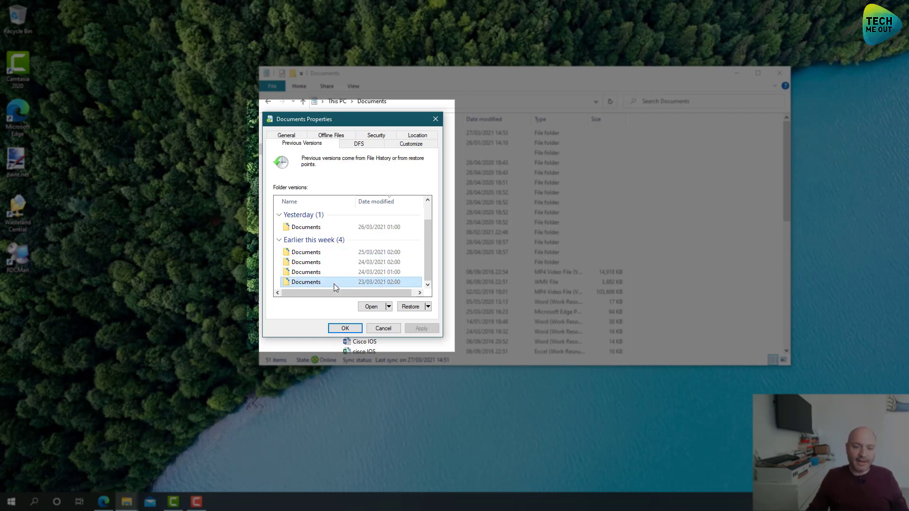
pyautogui.moveTo(319, 282)
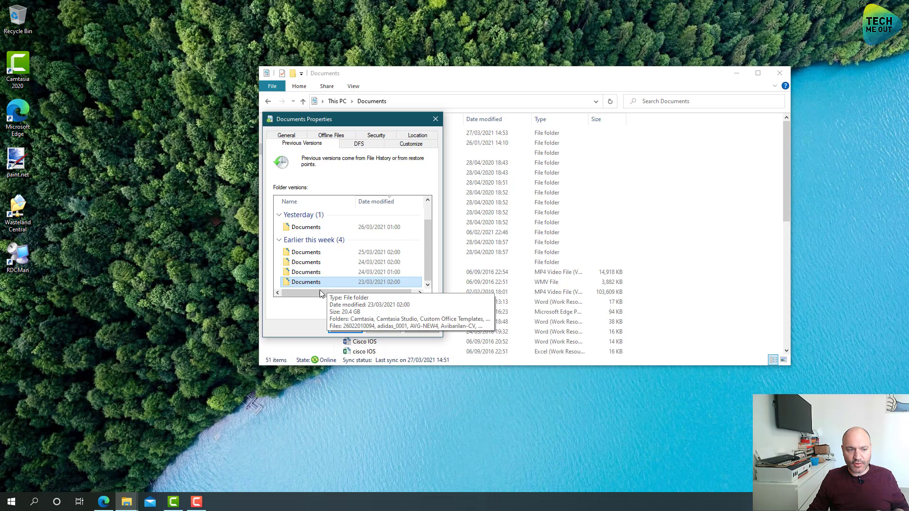
pyautogui.click(435, 119)
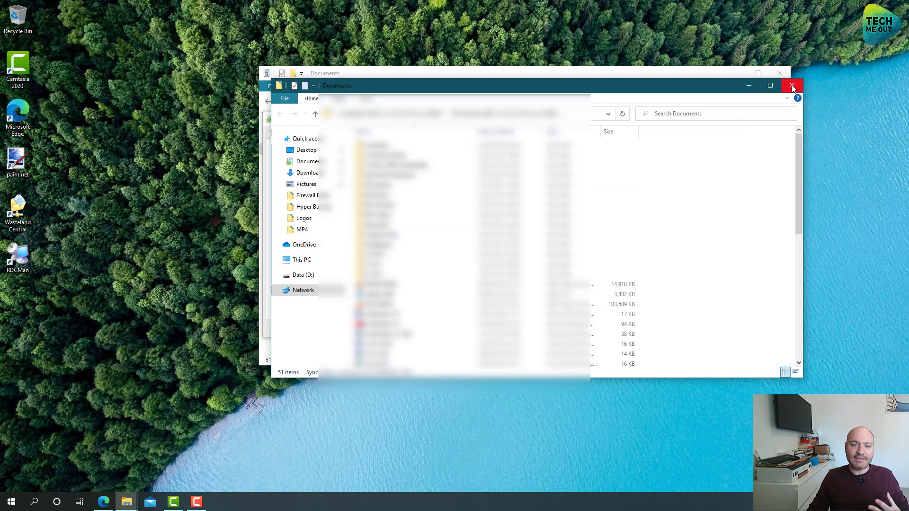
pyautogui.moveTo(792, 87)
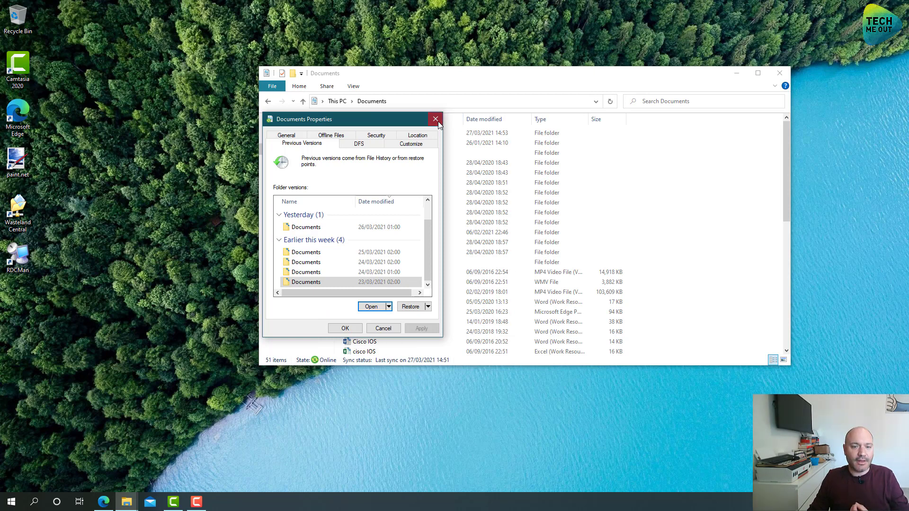
pyautogui.click(436, 119)
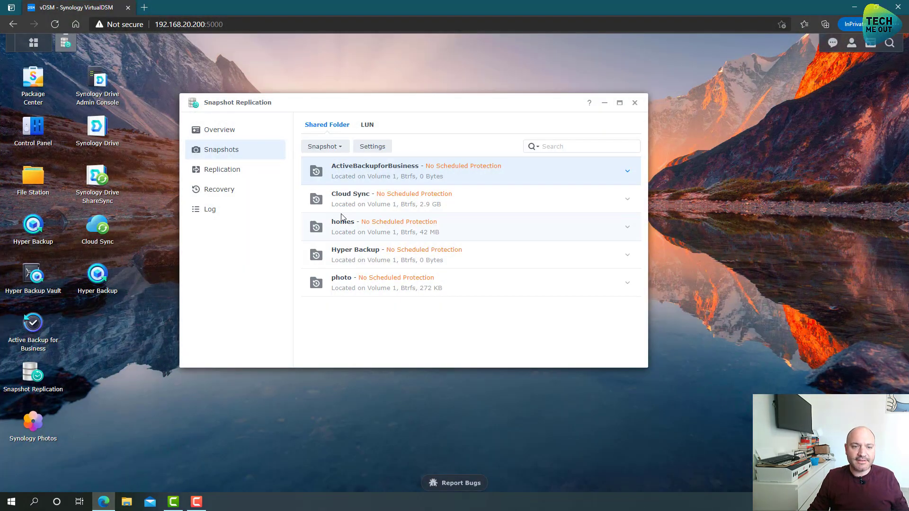
pyautogui.click(221, 170)
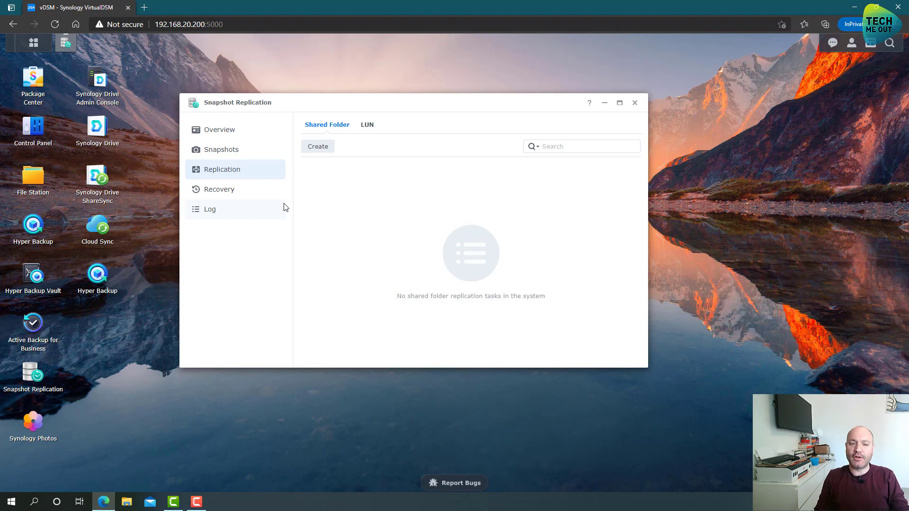
pyautogui.moveTo(429, 192)
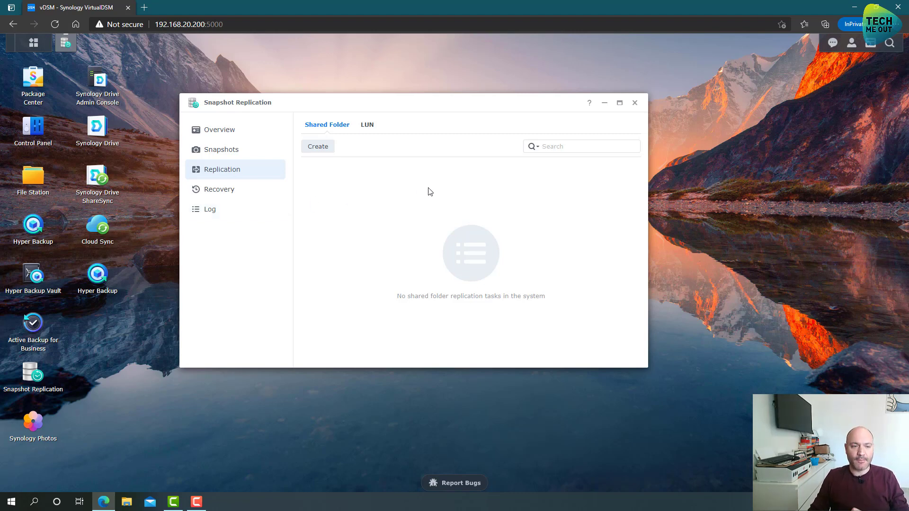
# Step: Close the Snapshot Replication window, returning to the DSM desktop
pyautogui.click(635, 103)
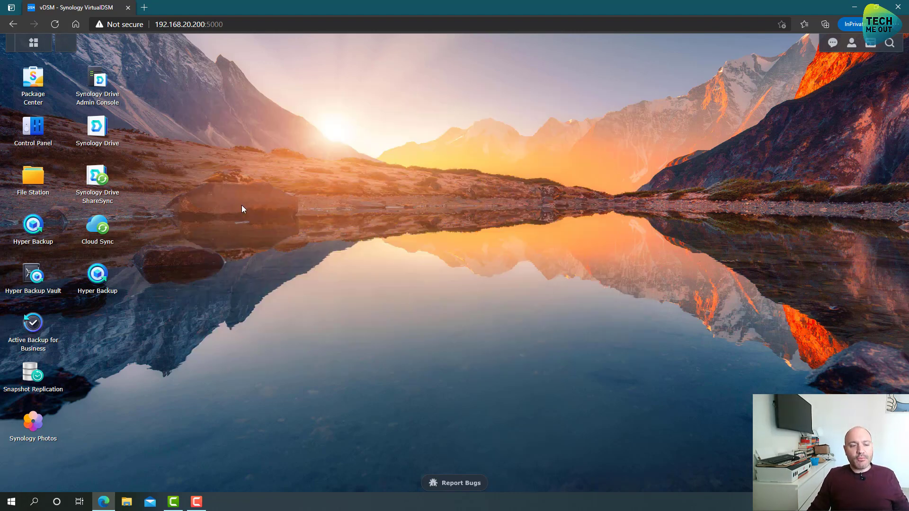
pyautogui.moveTo(233, 212)
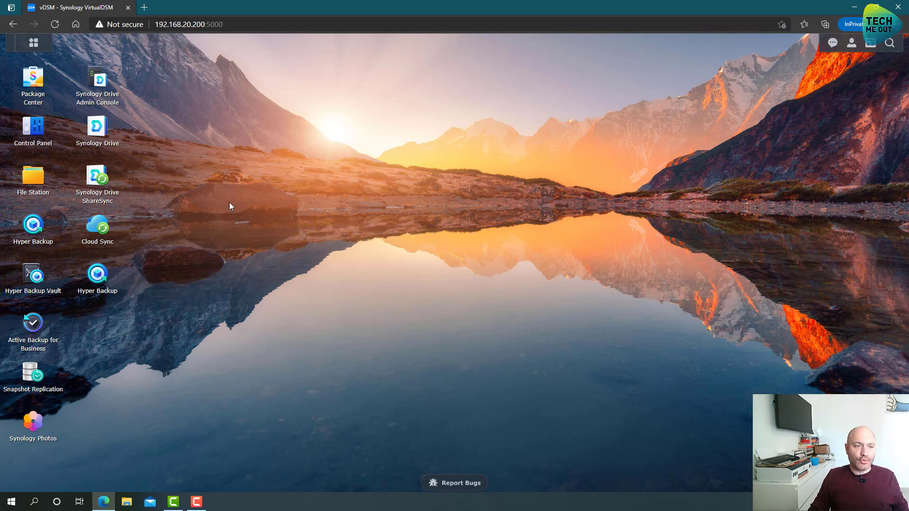
pyautogui.moveTo(97, 229)
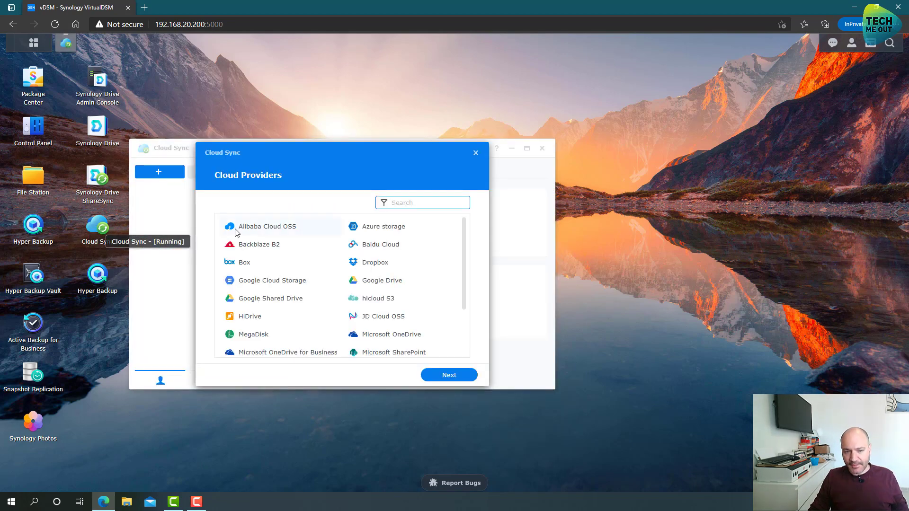
pyautogui.moveTo(239, 233)
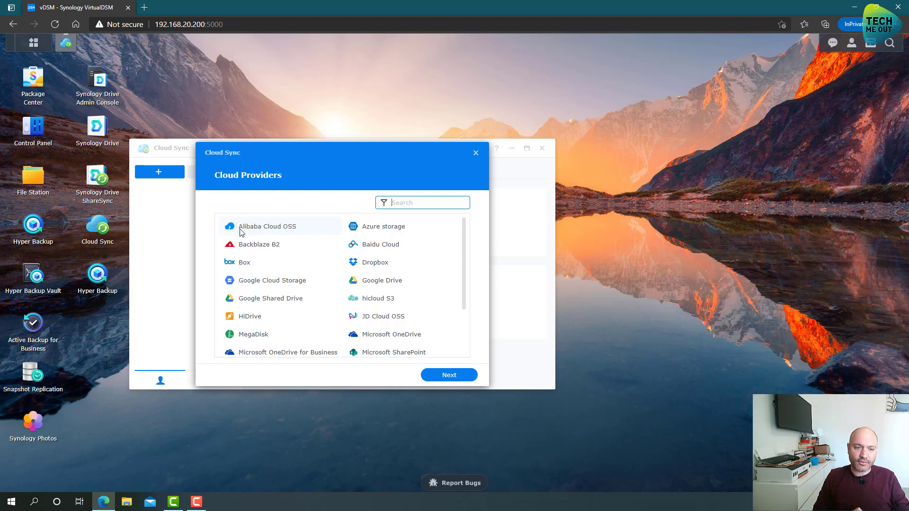
pyautogui.moveTo(245, 263)
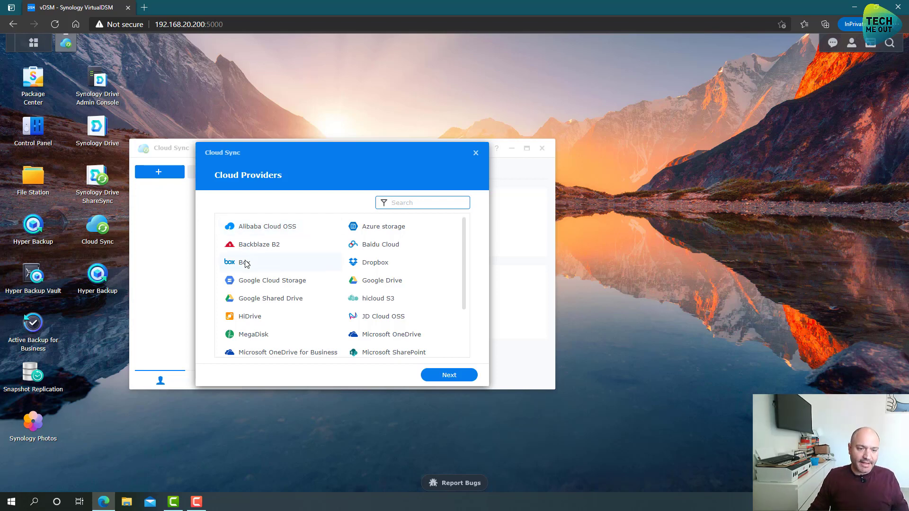
# Step: Choose Box as the Cloud Sync provider and grant access to the Box account
pyautogui.click(448, 375)
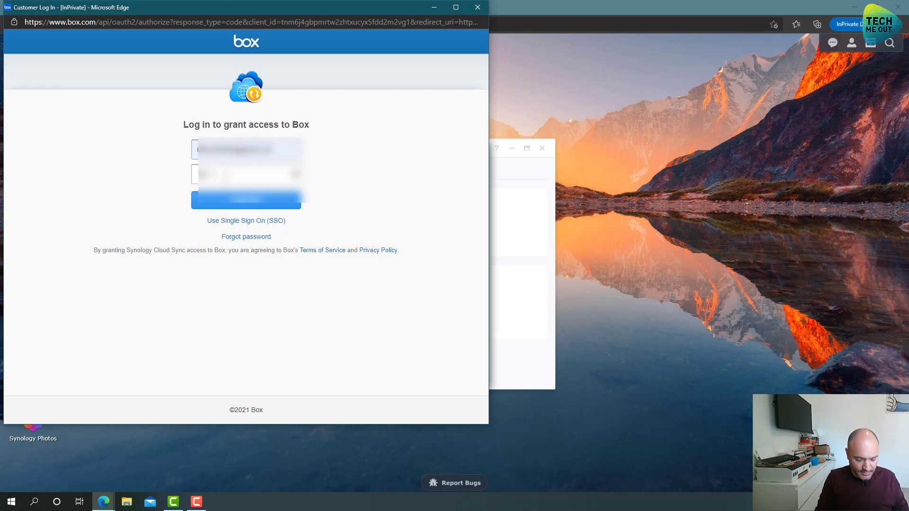
pyautogui.click(246, 200)
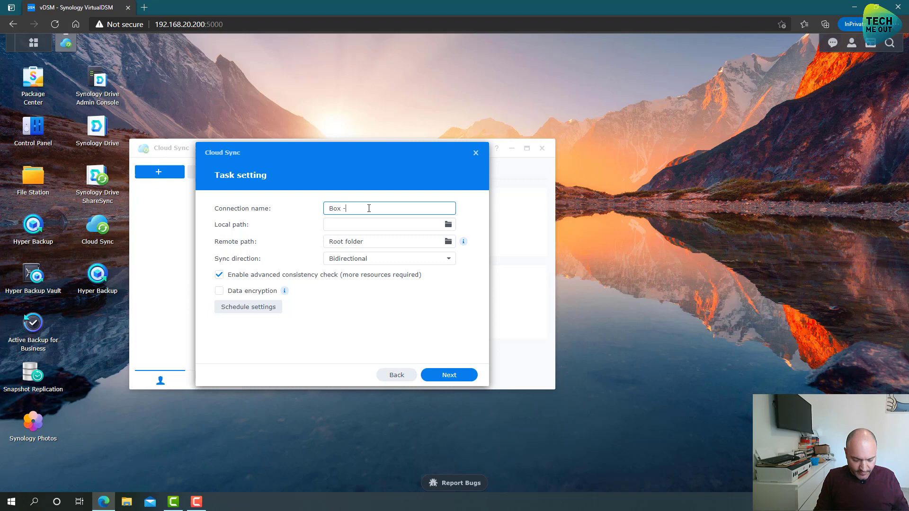
# Step: Name the connection 'Box -Avi' and set its local path to /Cloud Sync/Box
pyautogui.write('Avi')
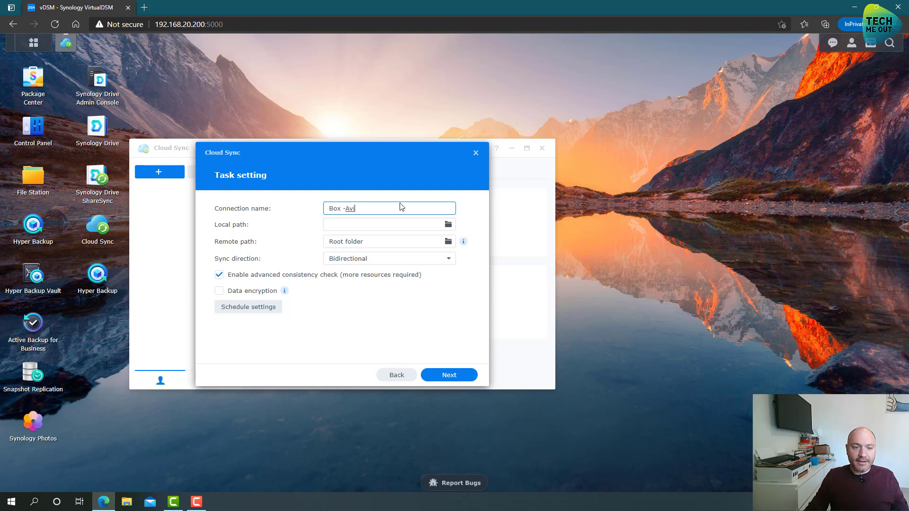
pyautogui.click(448, 225)
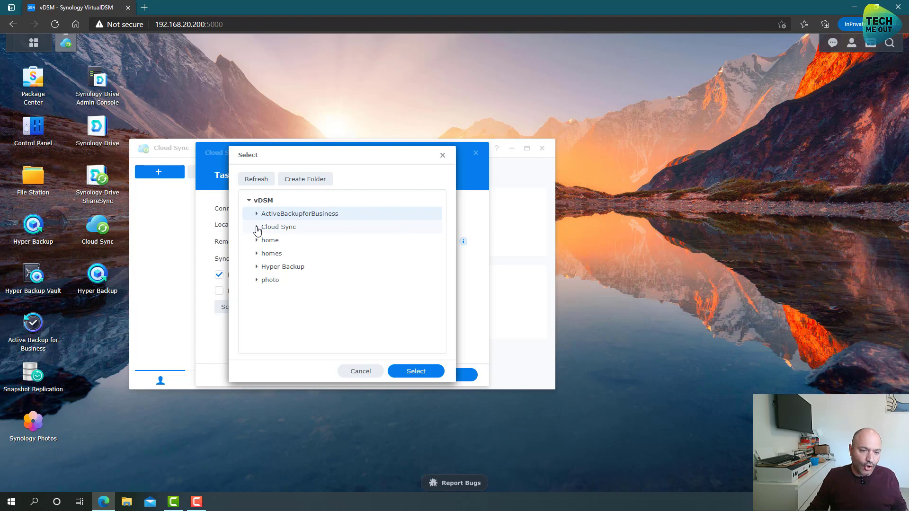
pyautogui.click(257, 226)
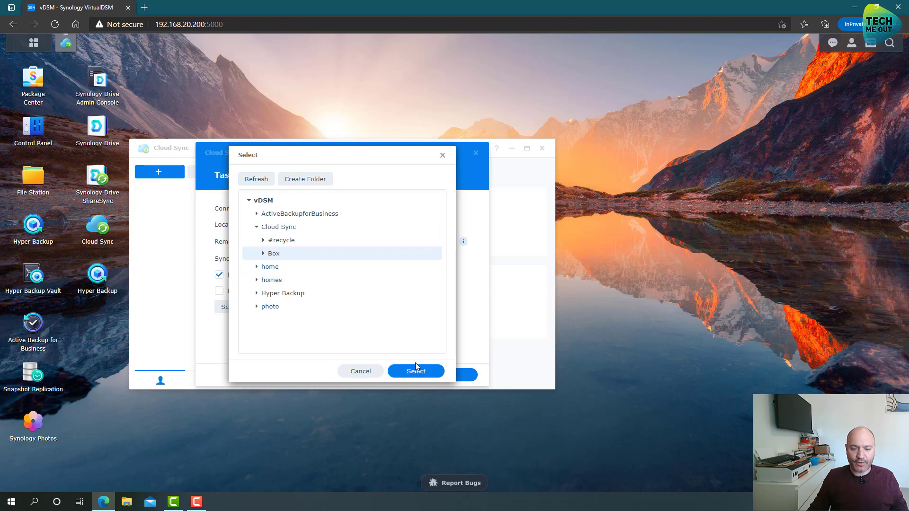
pyautogui.click(415, 372)
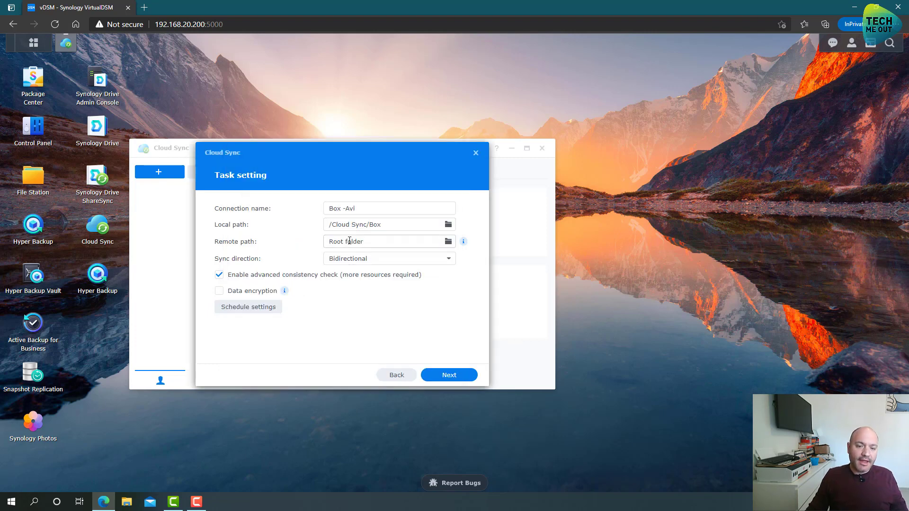
pyautogui.moveTo(358, 262)
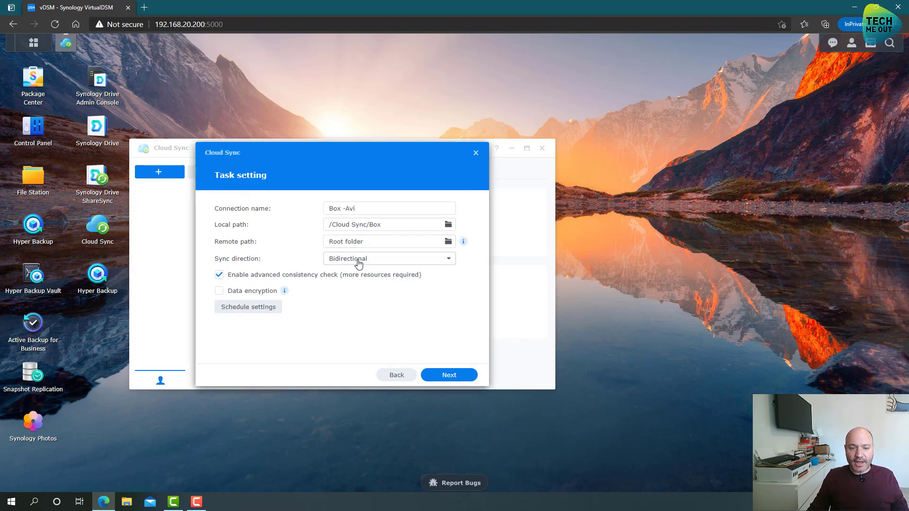
pyautogui.moveTo(377, 262)
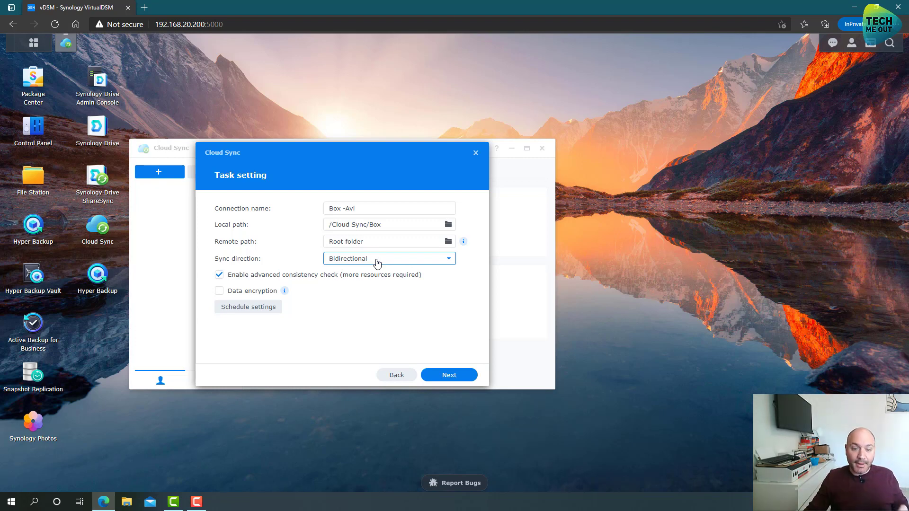
# Step: Keep Bidirectional as the sync direction and complete the Box -Avi task setup, acknowledging the confirmation
pyautogui.click(389, 258)
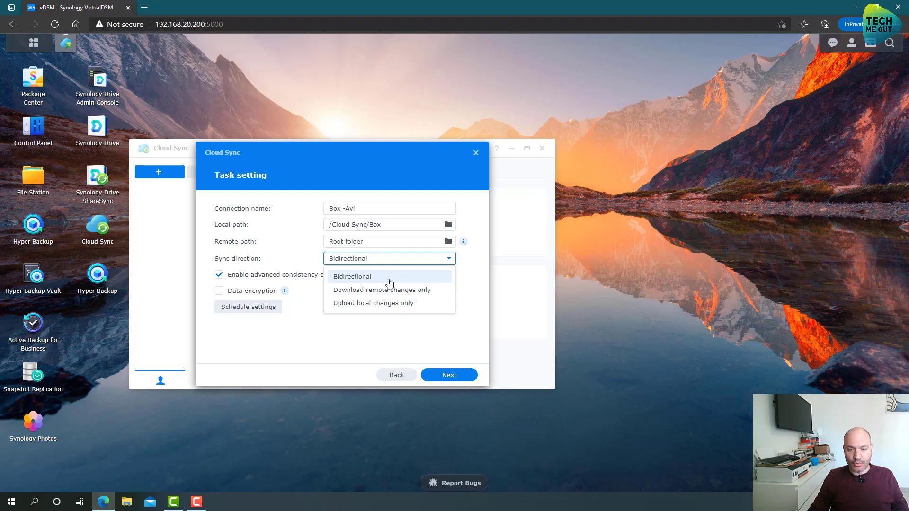
pyautogui.moveTo(391, 303)
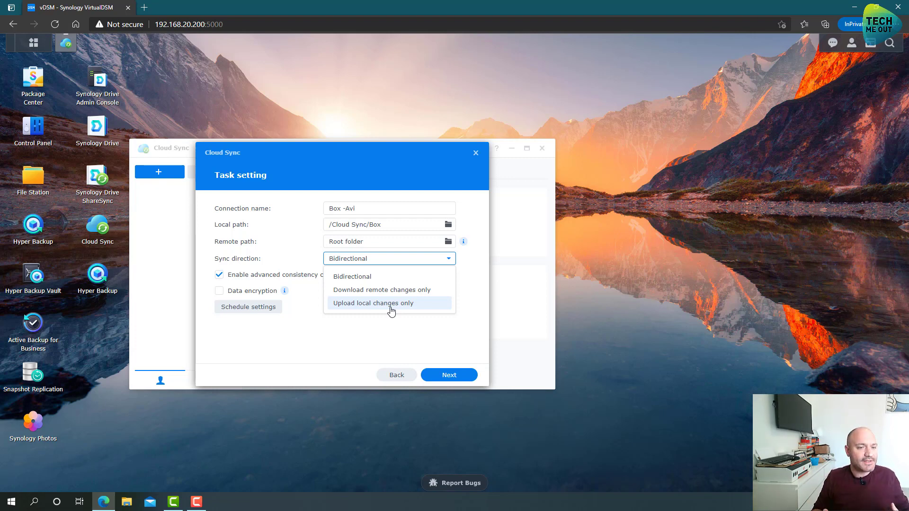
pyautogui.moveTo(388, 304)
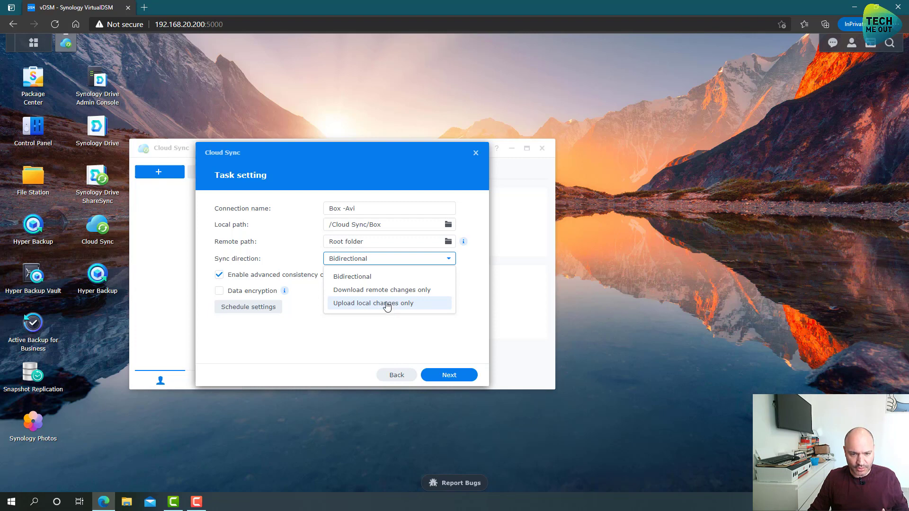
pyautogui.click(353, 276)
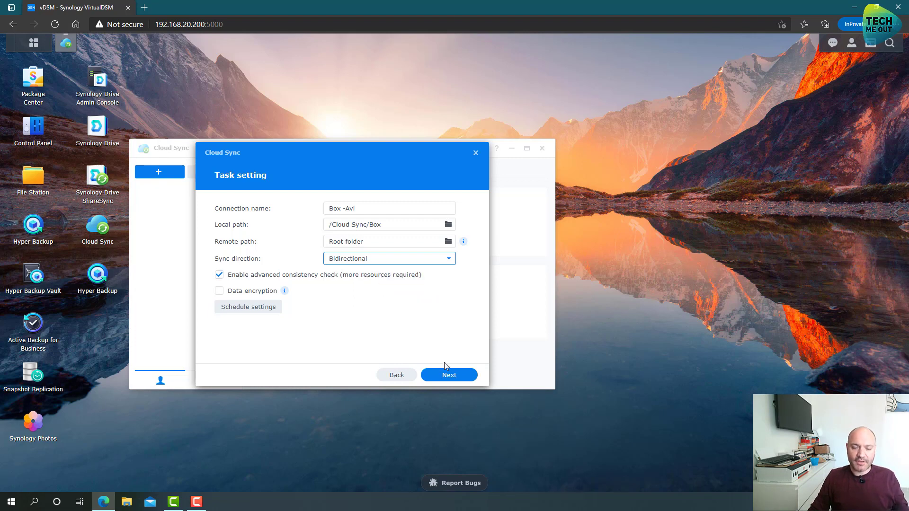
pyautogui.click(448, 375)
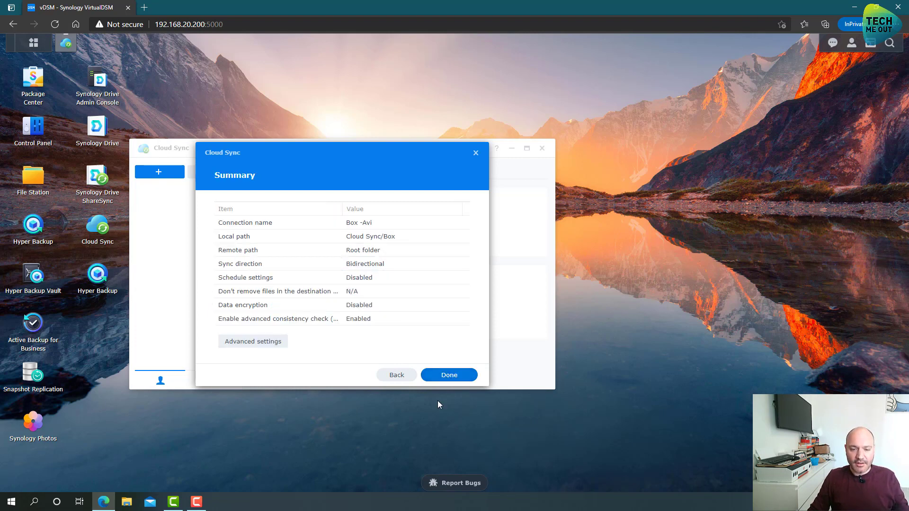
pyautogui.click(448, 375)
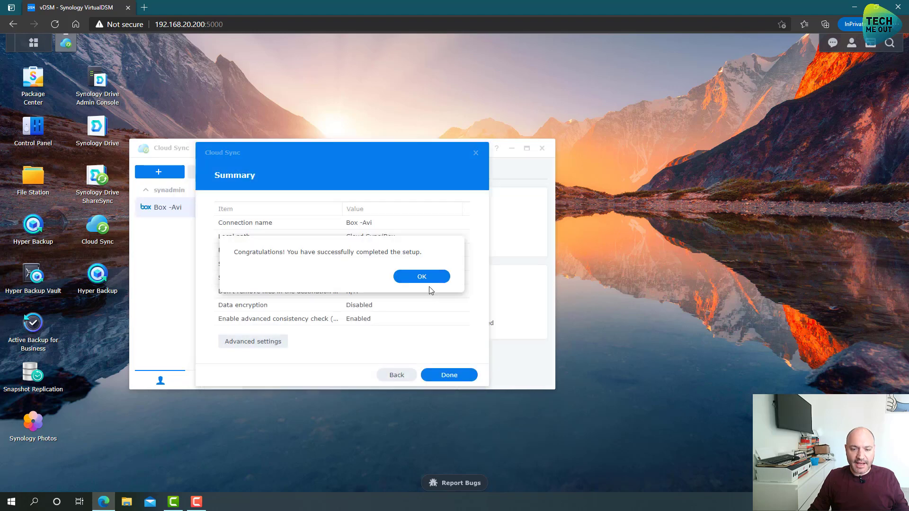
pyautogui.click(422, 277)
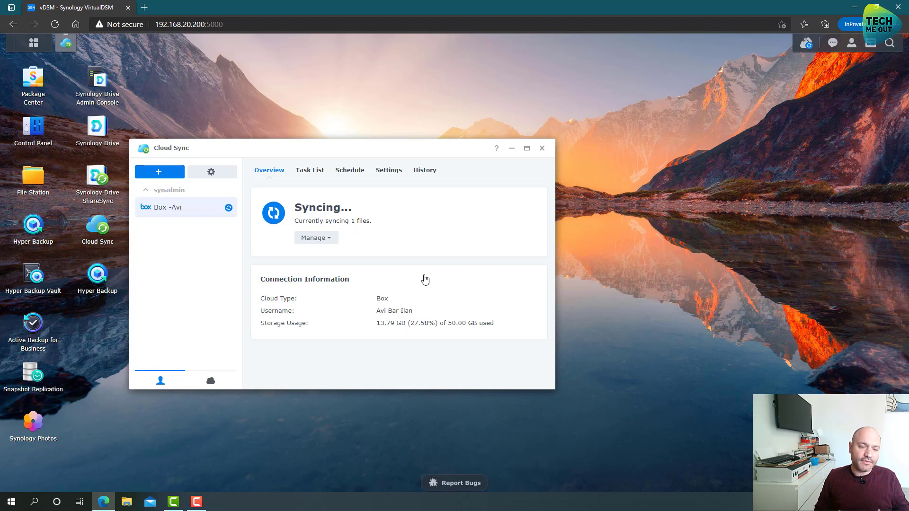
pyautogui.moveTo(772, 189)
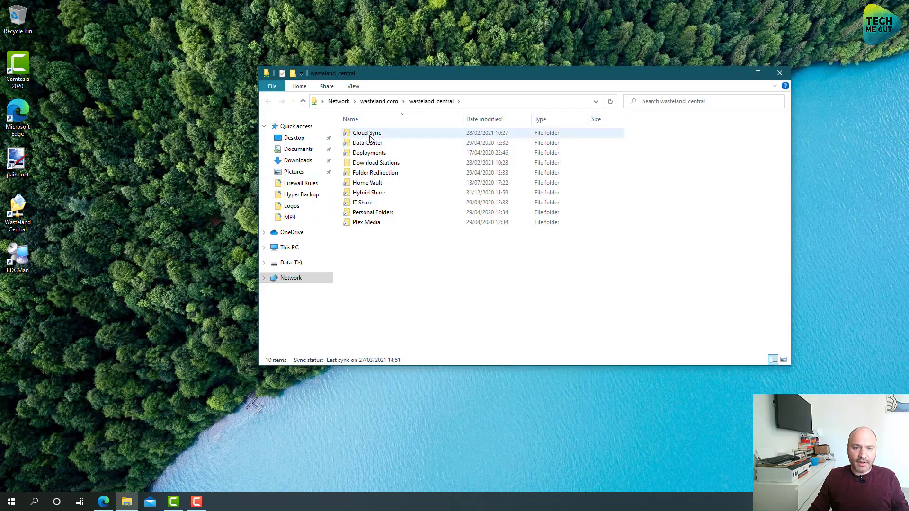
# Step: Browse into Cloud Sync > Dropbox - Avi and bring up Documents in a second Explorer window
pyautogui.doubleClick(366, 133)
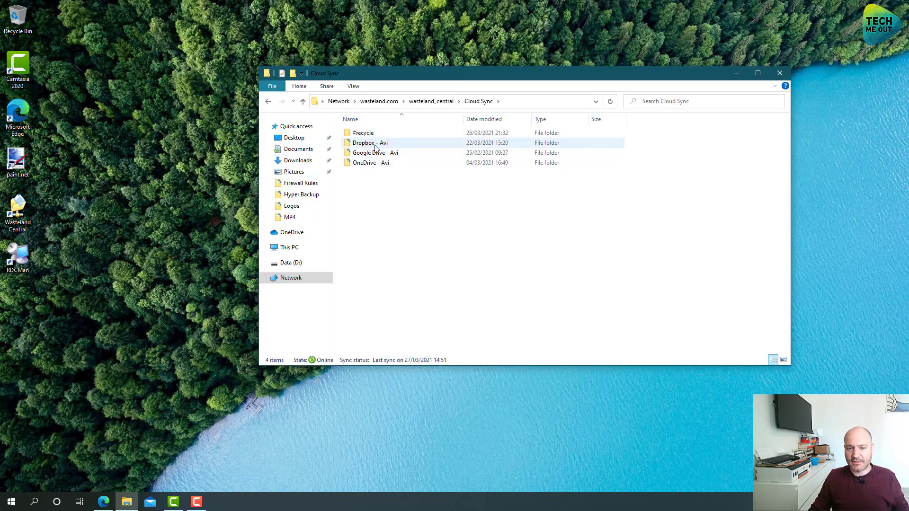
pyautogui.doubleClick(369, 143)
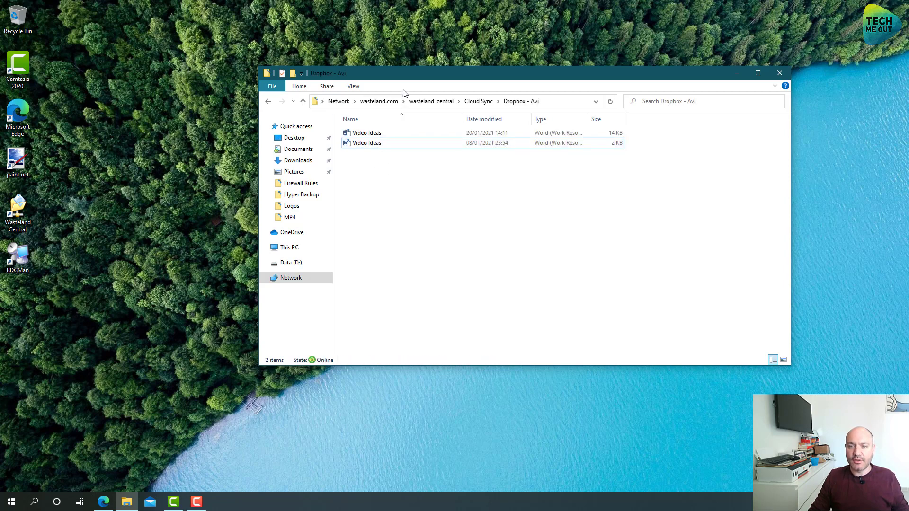
pyautogui.rightClick(126, 501)
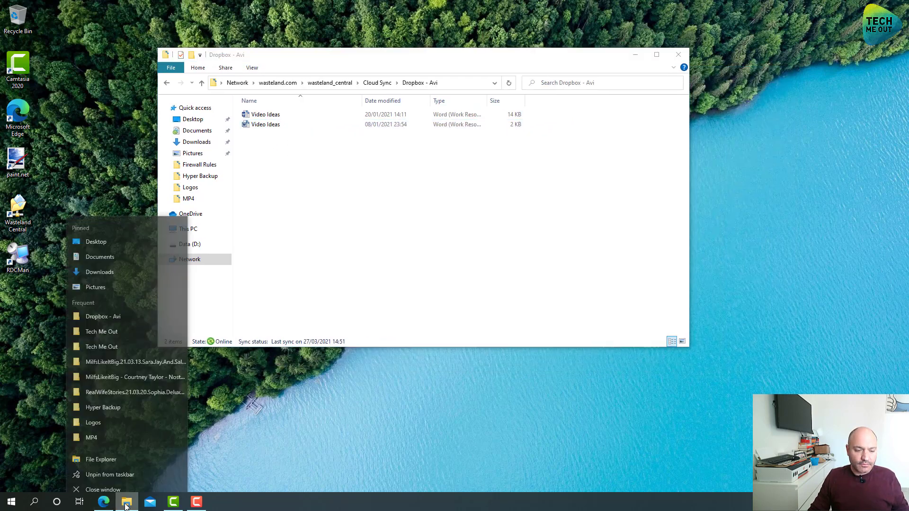
pyautogui.click(101, 459)
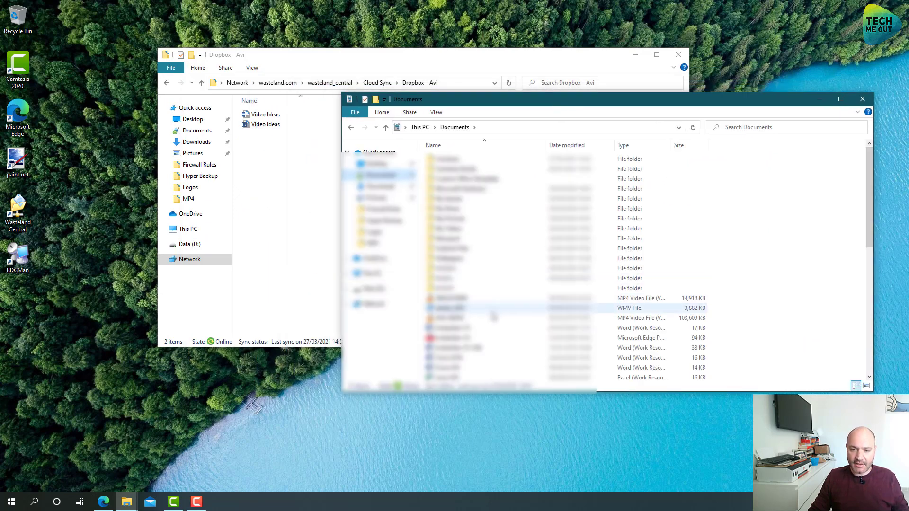
# Step: Drop the Documents files into Dropbox - Avi, choose the file action, and close the folder window
pyautogui.scroll(-3)
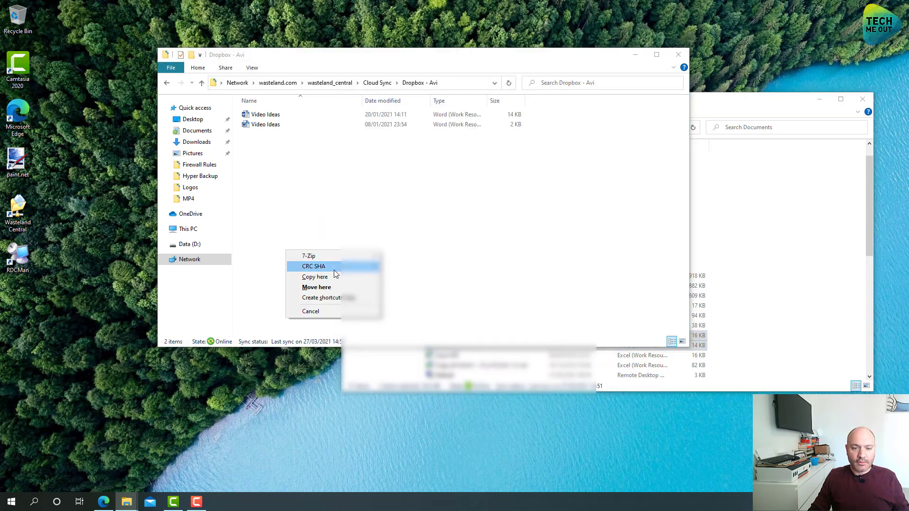
pyautogui.click(316, 276)
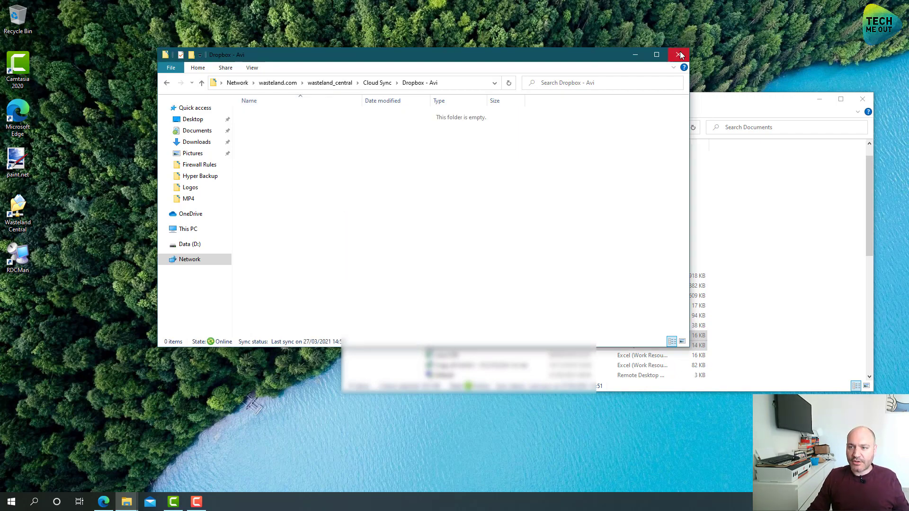
pyautogui.click(680, 55)
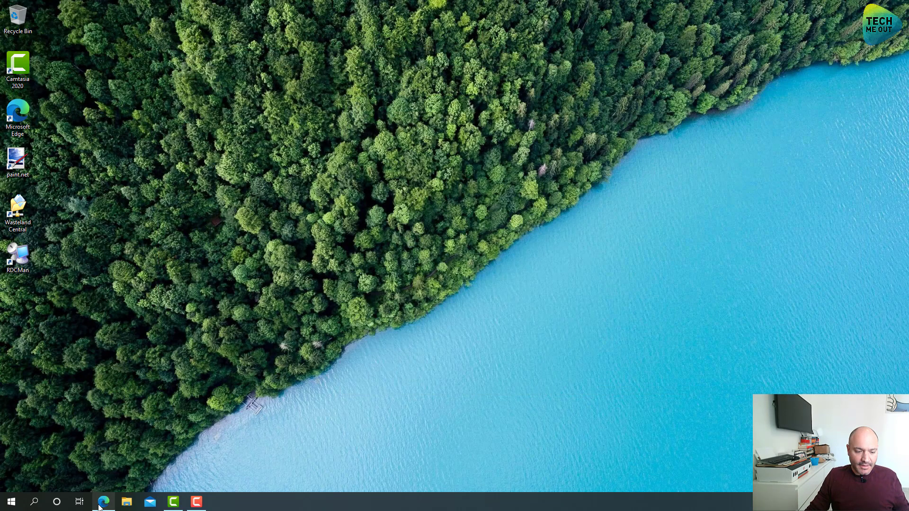
# Step: Return to DSM, dismiss the Cloud Sync notification, review Box -Avi syncing, and close Cloud Sync
pyautogui.click(103, 502)
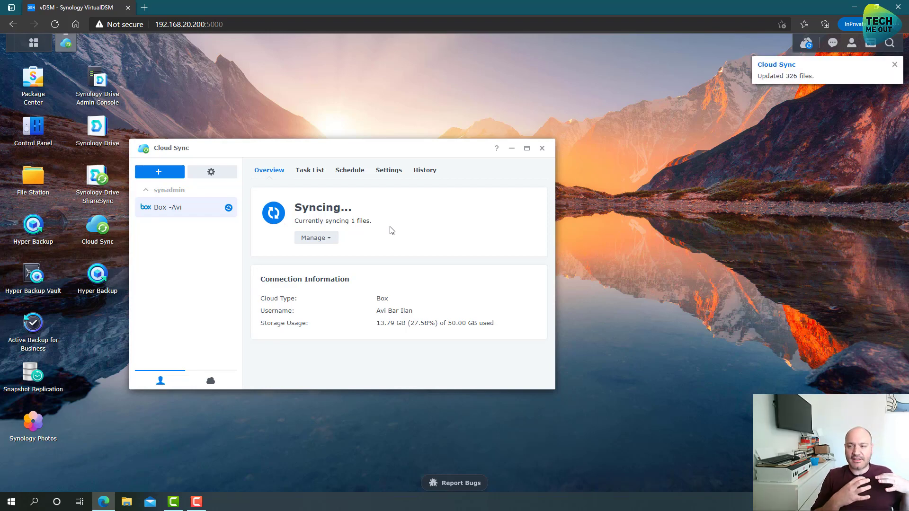
pyautogui.click(895, 63)
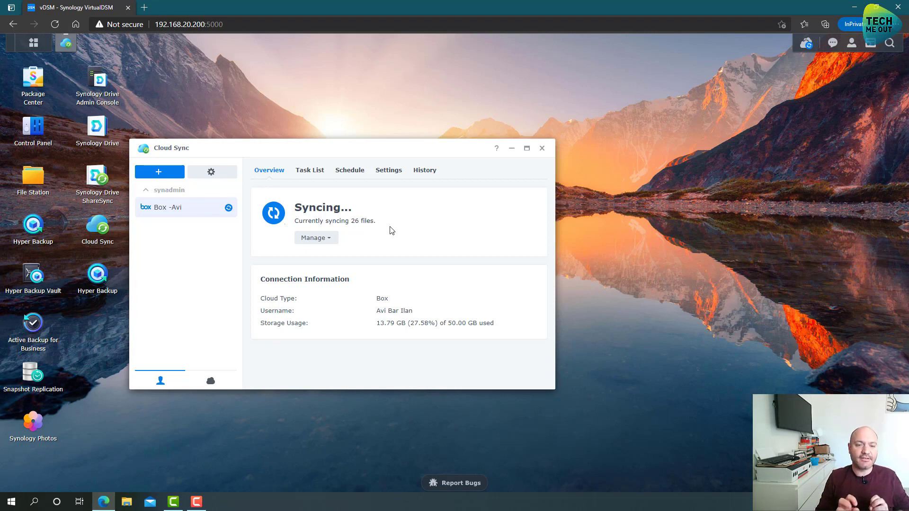
pyautogui.moveTo(542, 149)
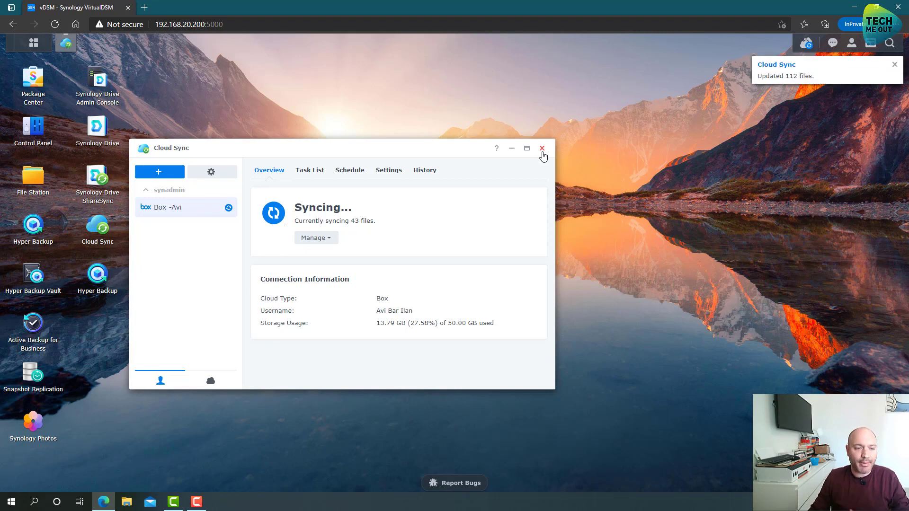
pyautogui.click(542, 149)
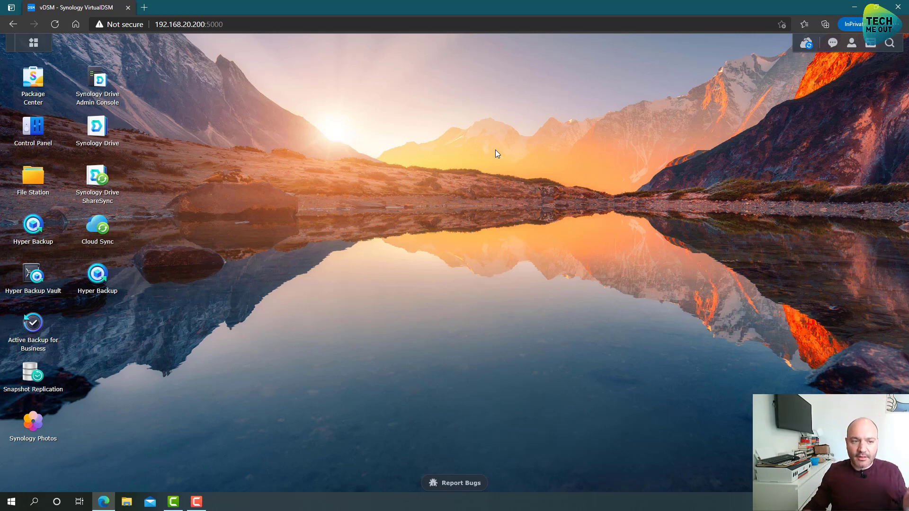
pyautogui.moveTo(367, 118)
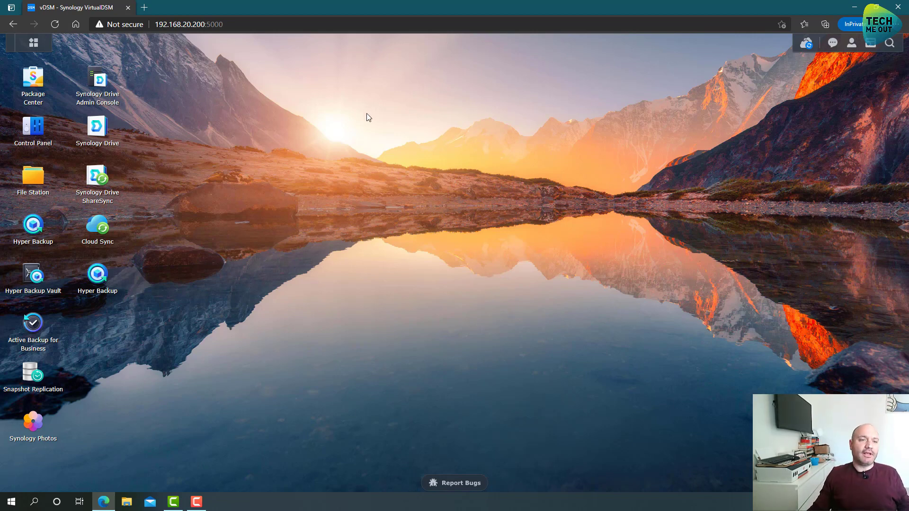
pyautogui.moveTo(290, 122)
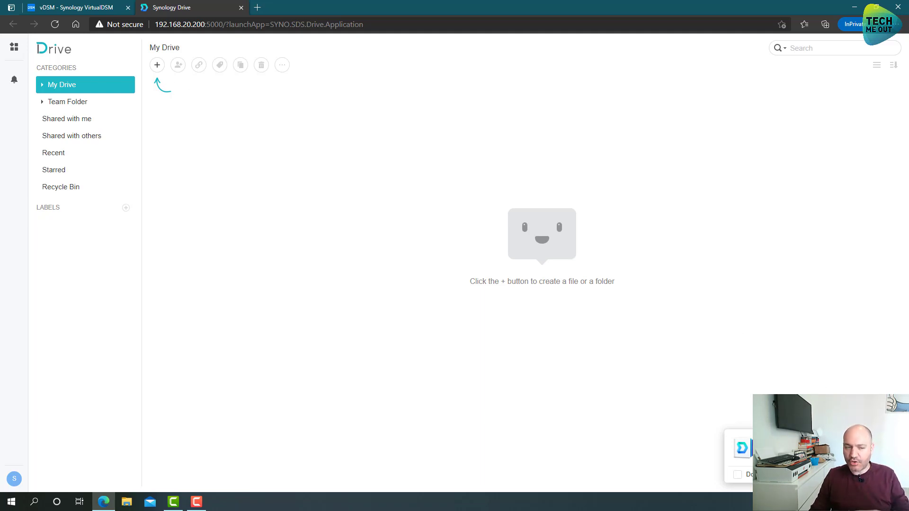
pyautogui.moveTo(516, 348)
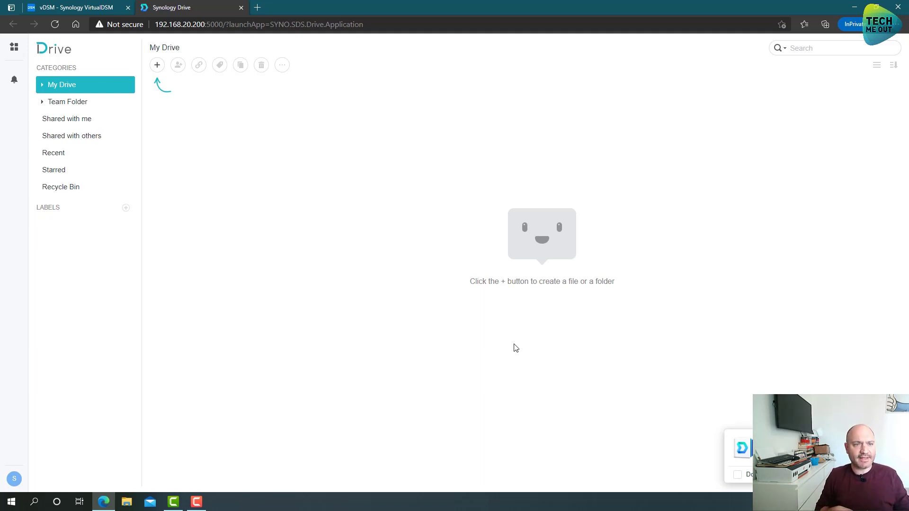
pyautogui.moveTo(462, 237)
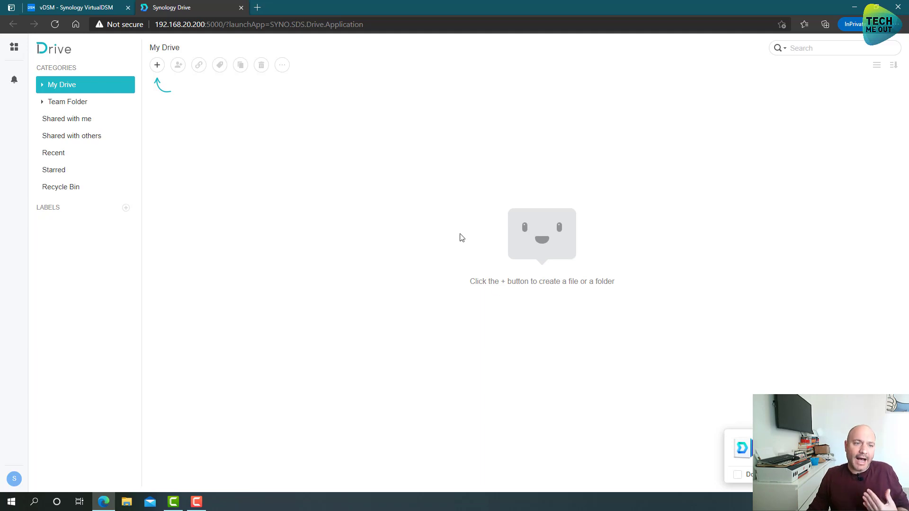
pyautogui.moveTo(449, 226)
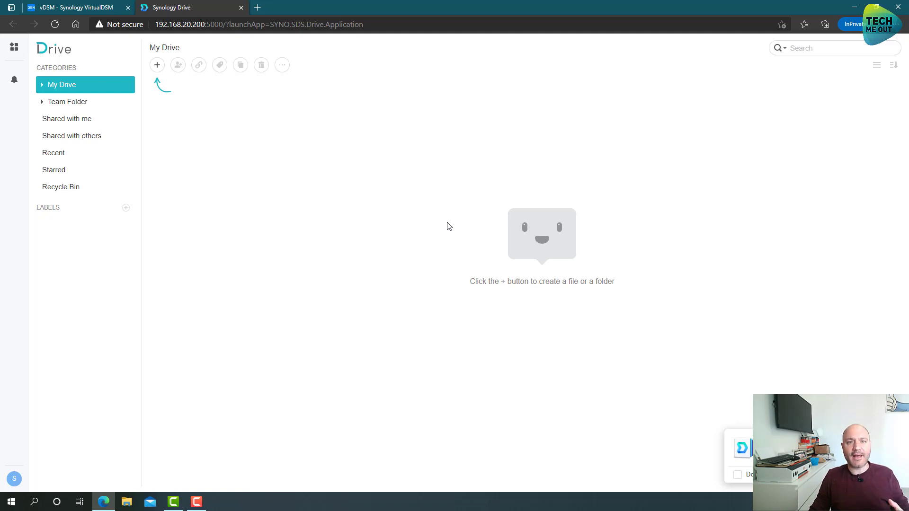
pyautogui.moveTo(404, 235)
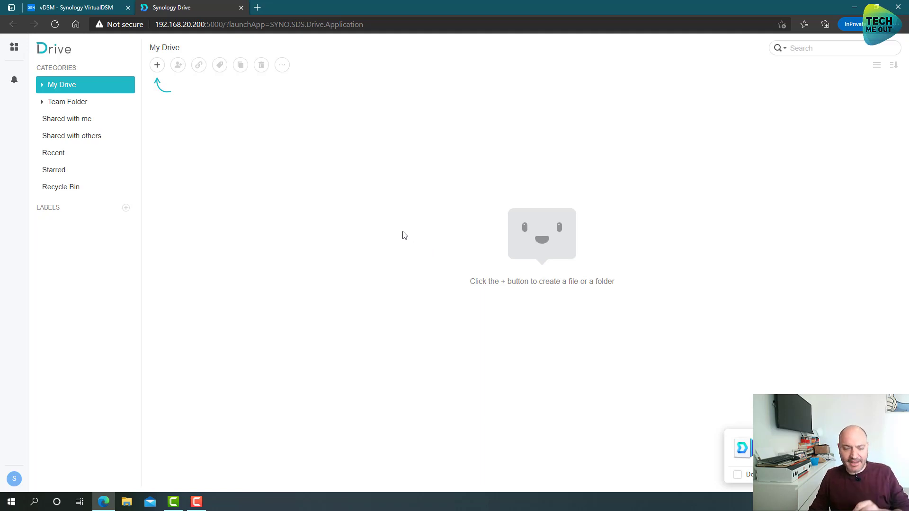
pyautogui.moveTo(381, 222)
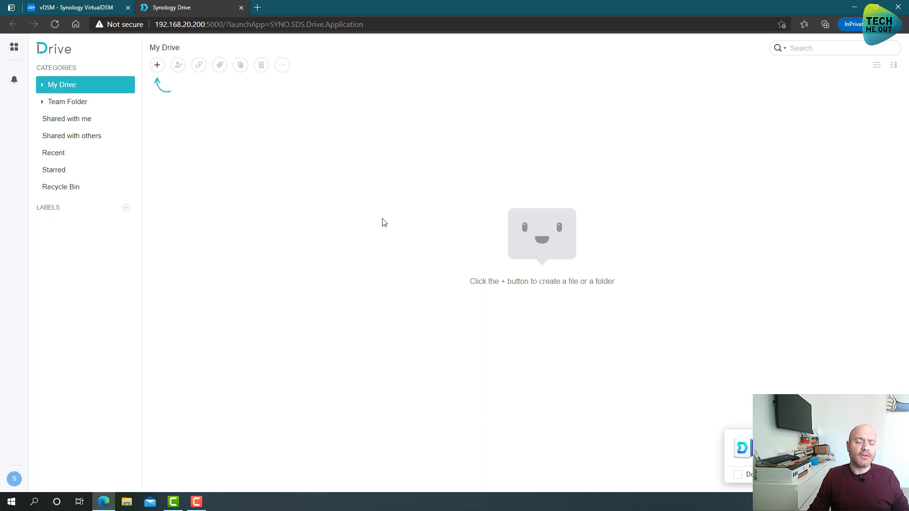
pyautogui.moveTo(362, 209)
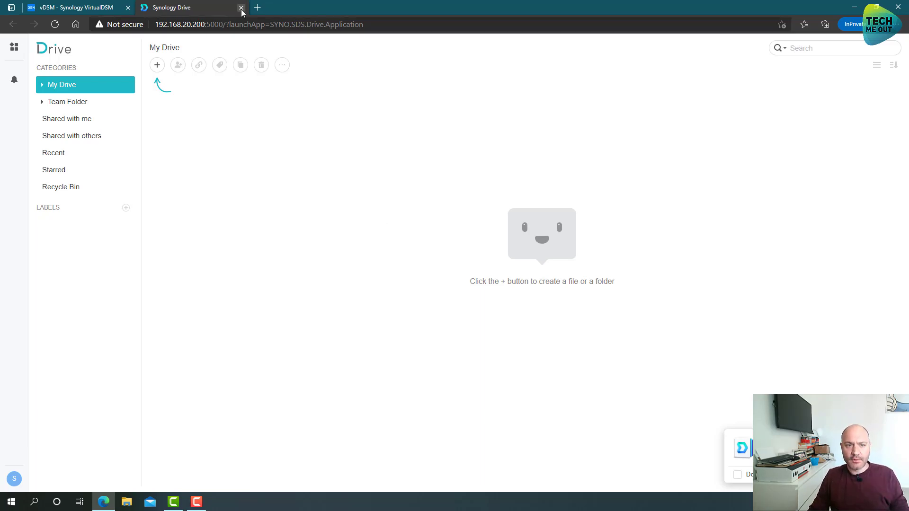
# Step: Return to the DSM desktop and dismiss the Cloud Sync files-updated notice
pyautogui.click(241, 7)
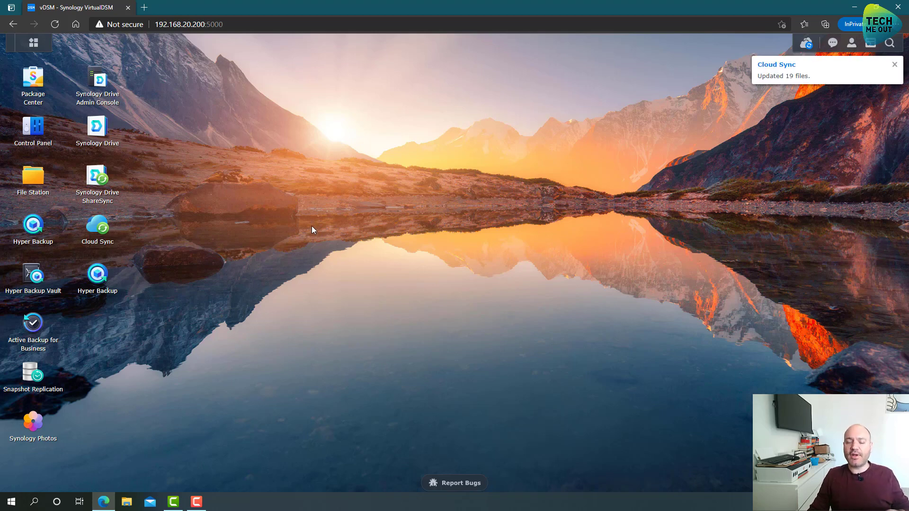
pyautogui.moveTo(308, 226)
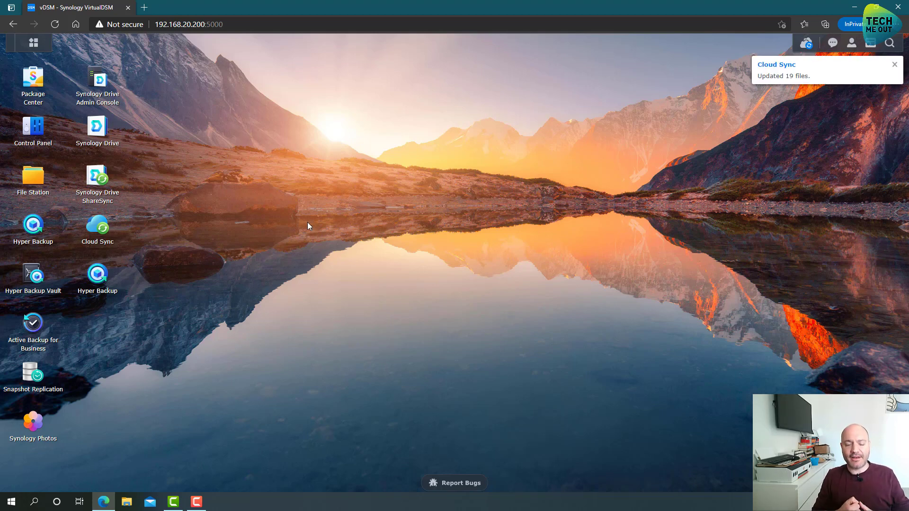
pyautogui.click(895, 63)
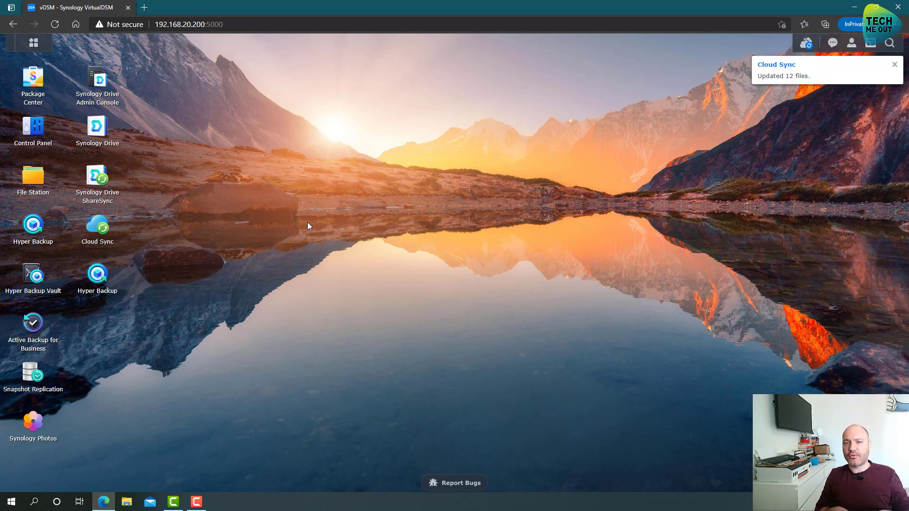
pyautogui.click(895, 64)
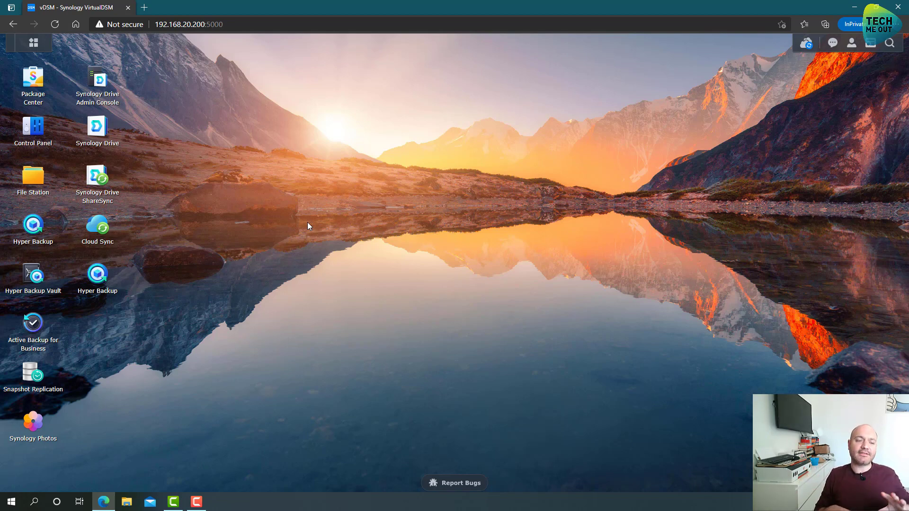
pyautogui.moveTo(117, 160)
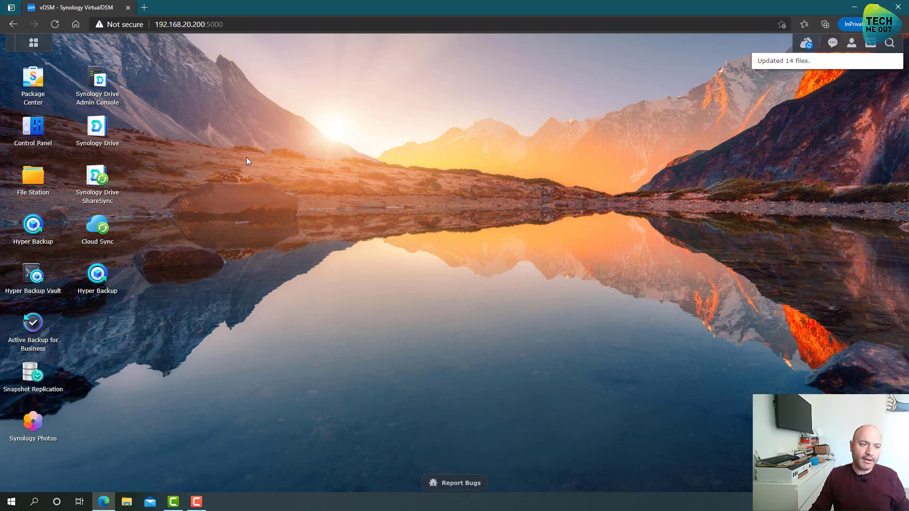
# Step: Reach File Services' Advanced settings in Control Panel and show the empty Shared Folder Sync task list
pyautogui.doubleClick(33, 126)
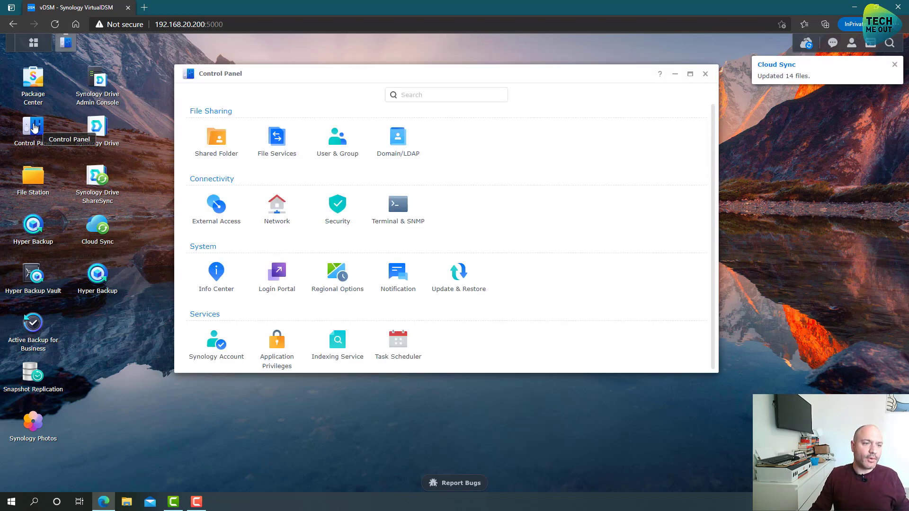
pyautogui.moveTo(277, 142)
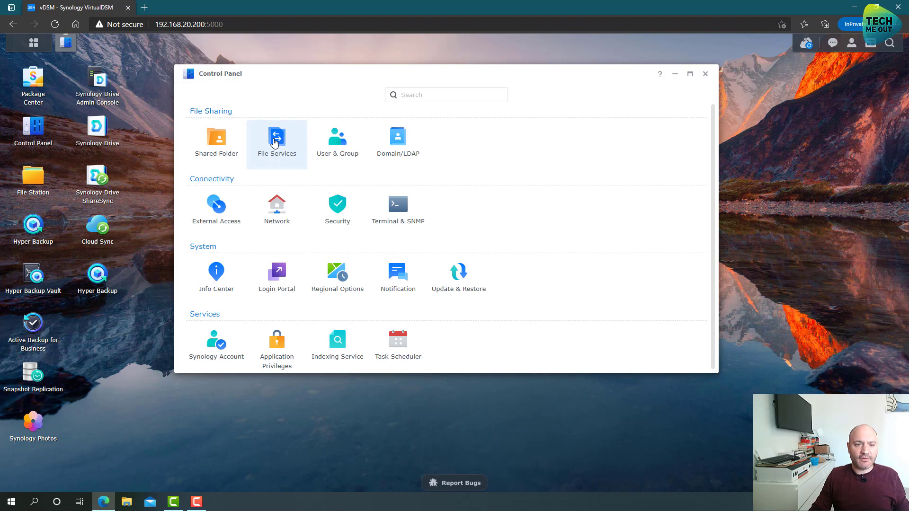
pyautogui.click(277, 139)
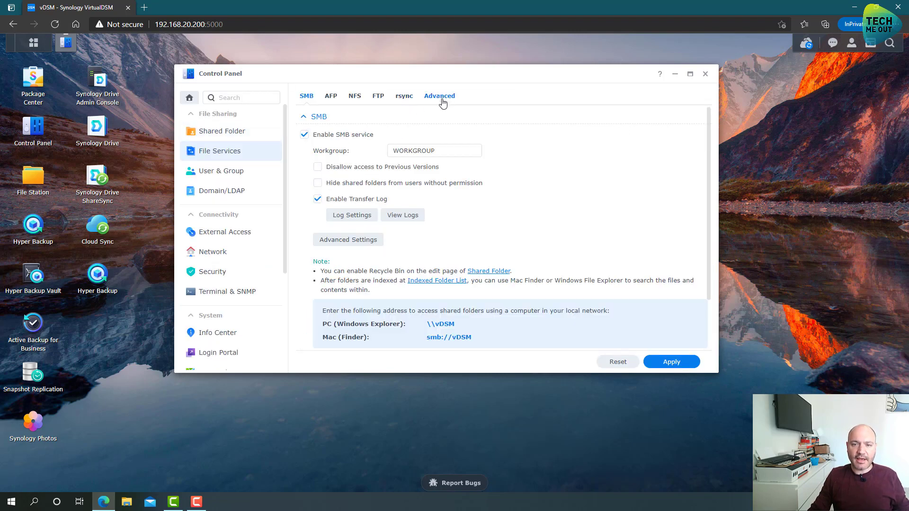
pyautogui.click(439, 96)
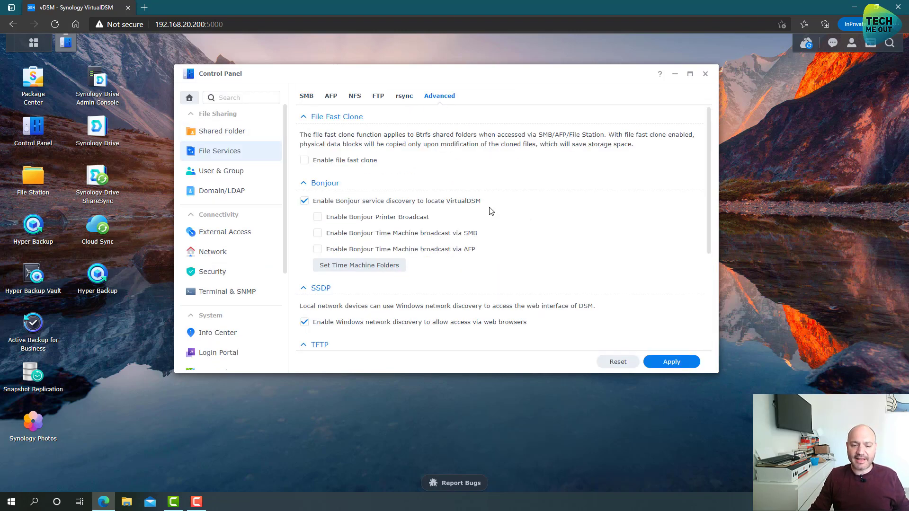
pyautogui.scroll(-3)
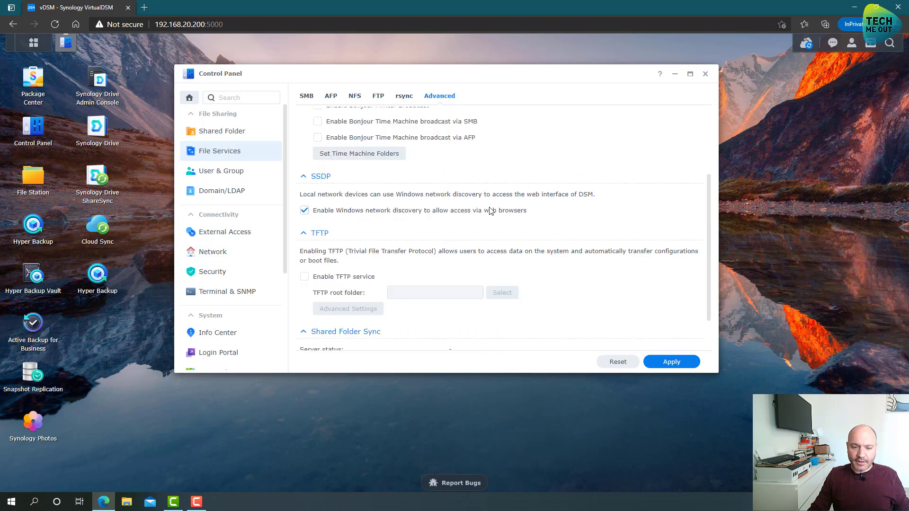
pyautogui.scroll(-3)
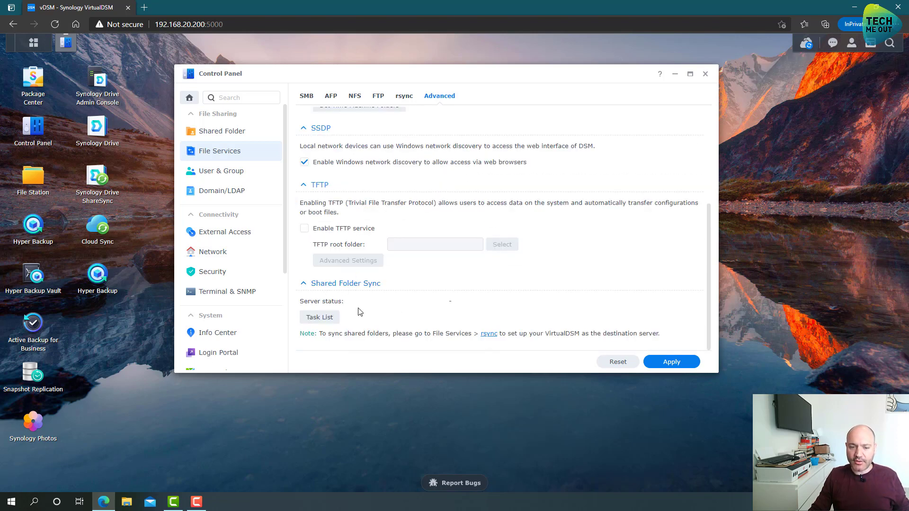
pyautogui.click(320, 317)
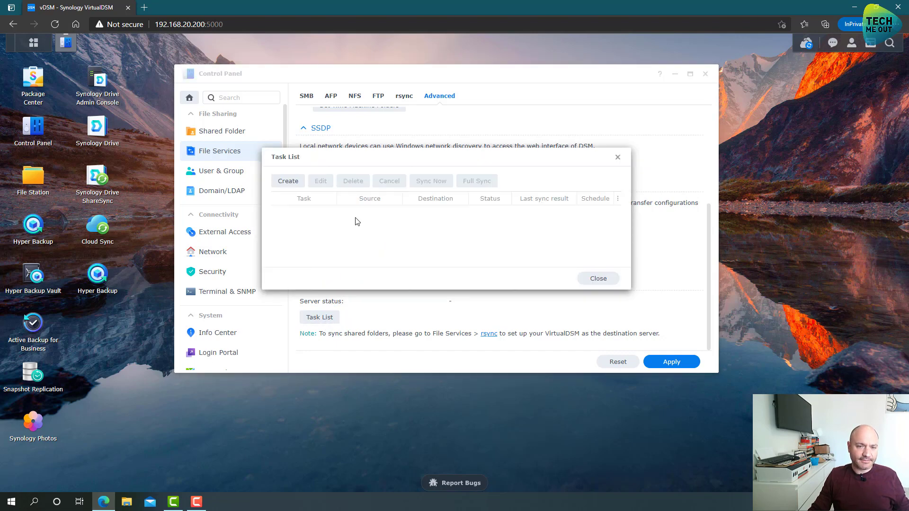
pyautogui.moveTo(351, 238)
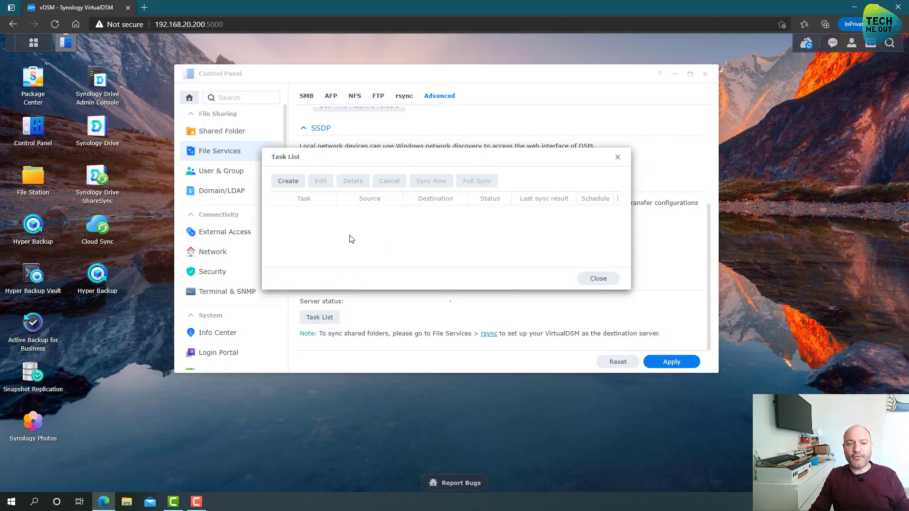
pyautogui.moveTo(377, 238)
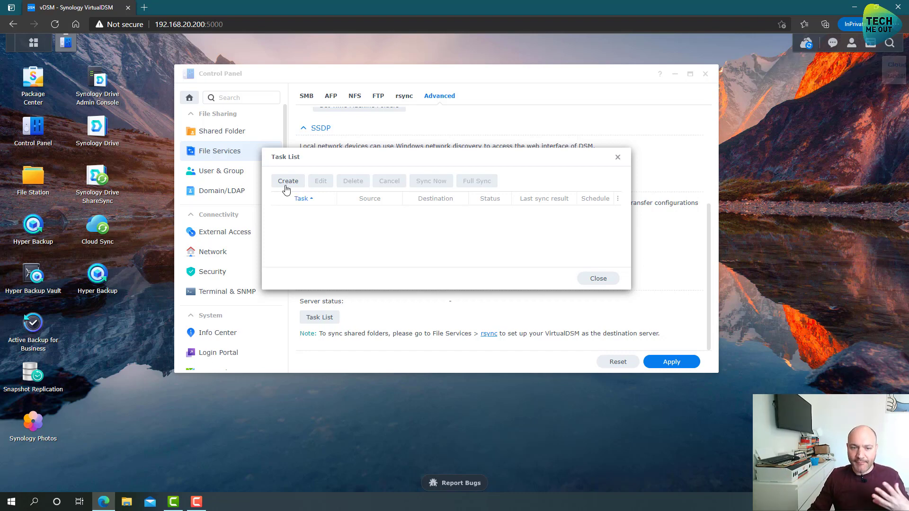
# Step: Create a sync task with the default name and Hyper Backup as source, continuing to the destination server step
pyautogui.click(288, 180)
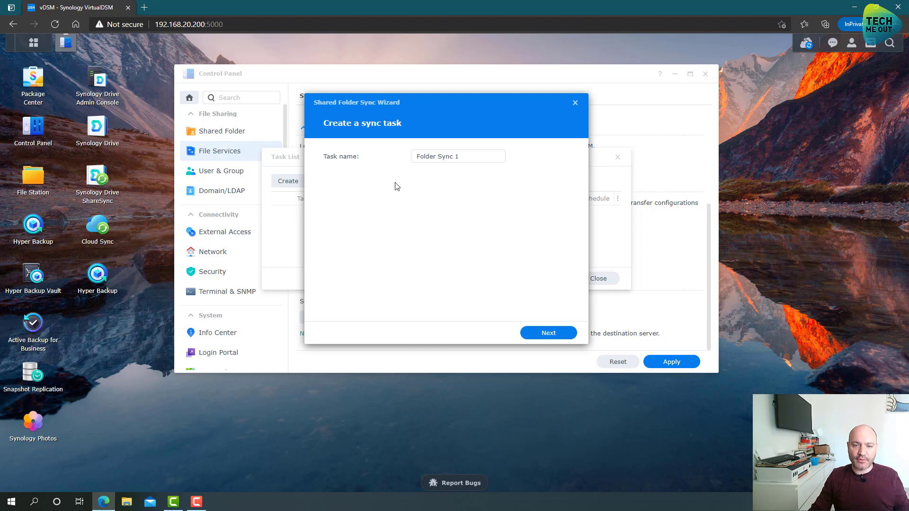
pyautogui.click(547, 332)
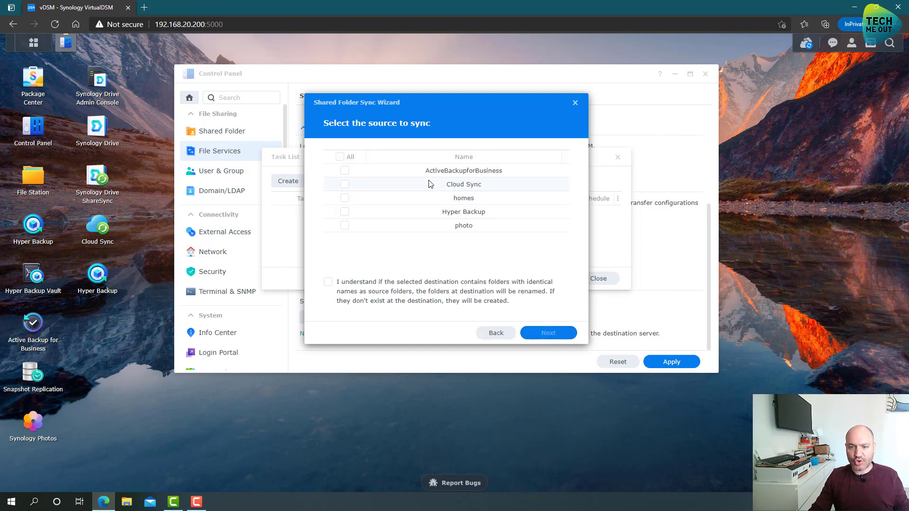
pyautogui.moveTo(346, 218)
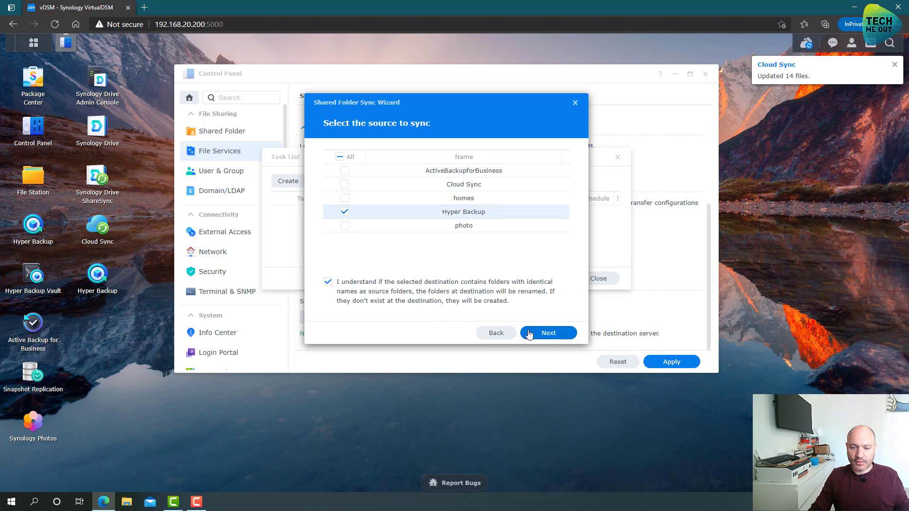
pyautogui.click(548, 333)
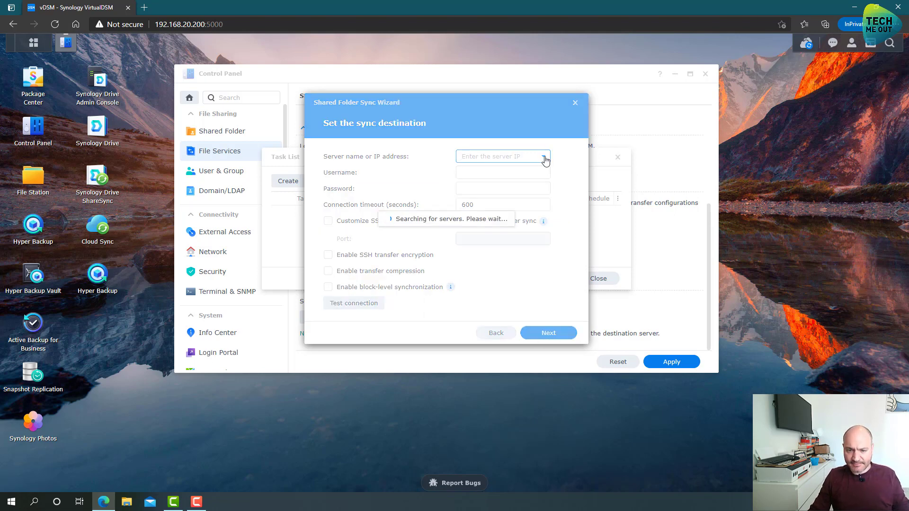
pyautogui.moveTo(526, 169)
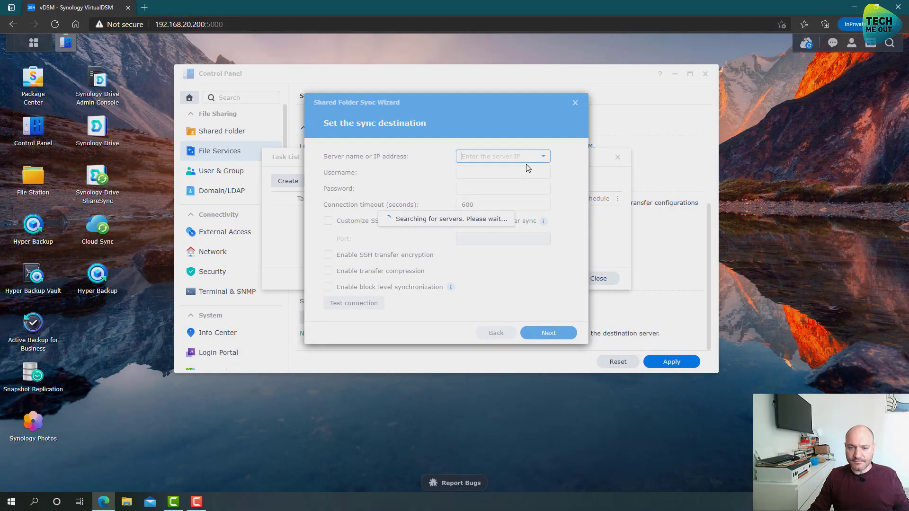
pyautogui.click(548, 333)
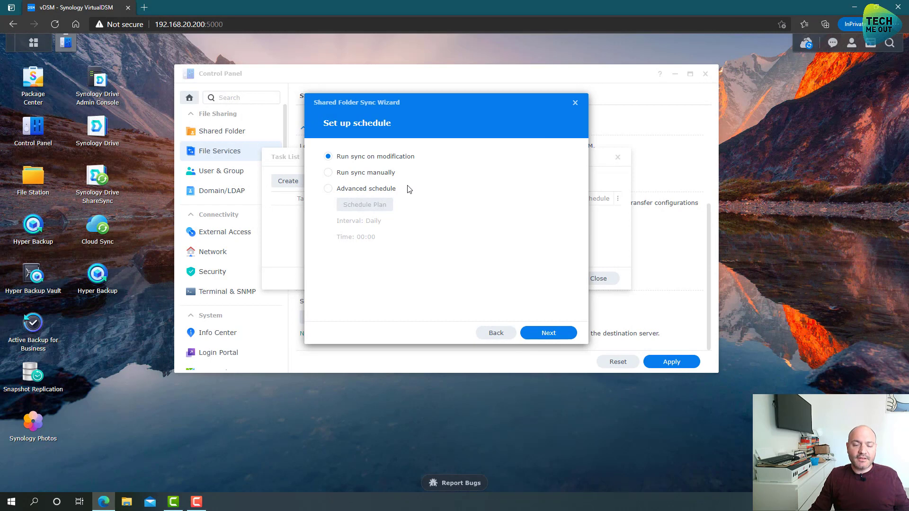
pyautogui.moveTo(344, 168)
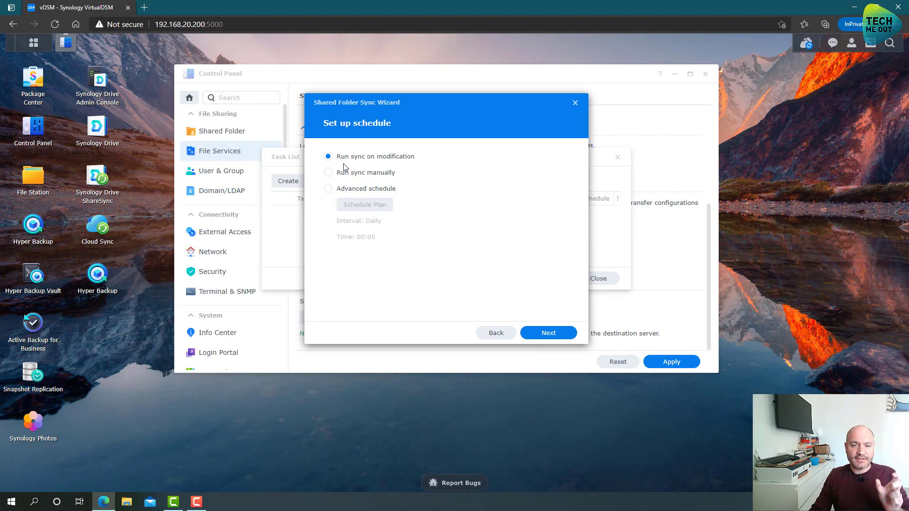
pyautogui.moveTo(383, 164)
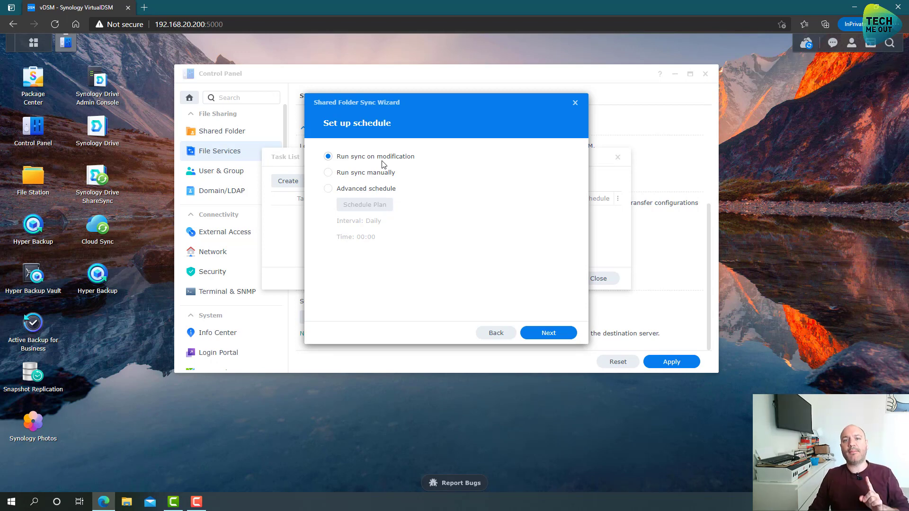
pyautogui.moveTo(419, 178)
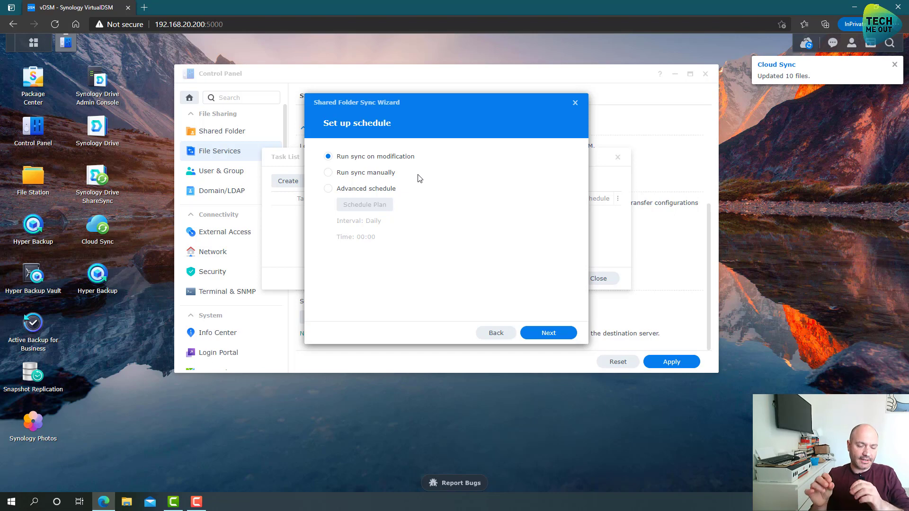
# Step: Leave Run sync on modification selected, dismiss the Cloud Sync notices, and close the wizard and Control Panel
pyautogui.click(895, 63)
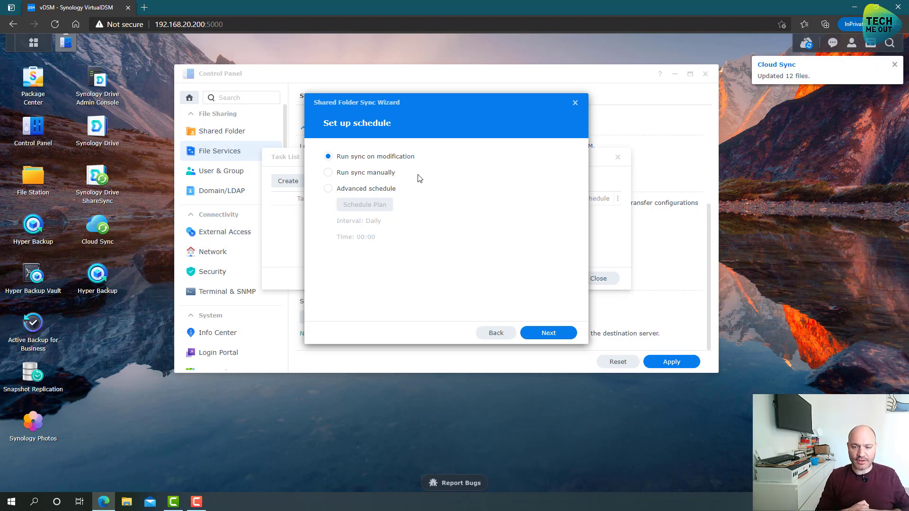
pyautogui.click(575, 102)
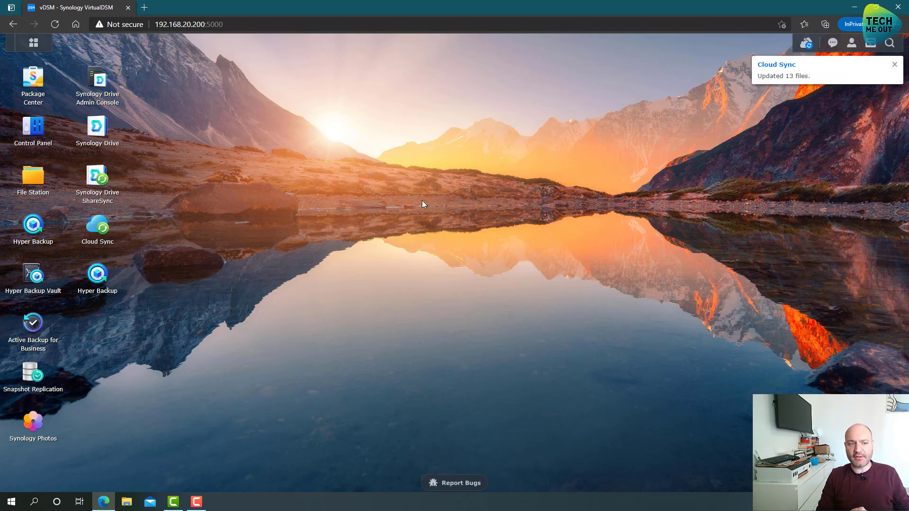
pyautogui.click(895, 64)
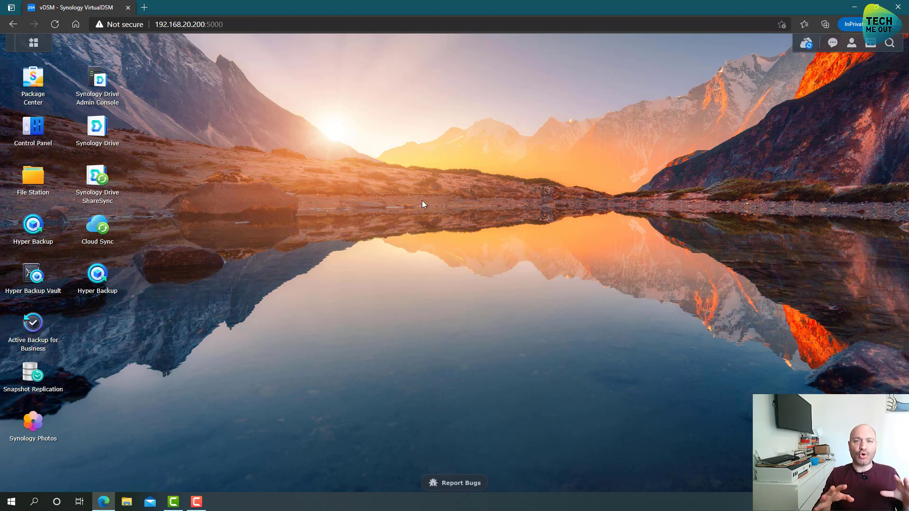
pyautogui.moveTo(563, 142)
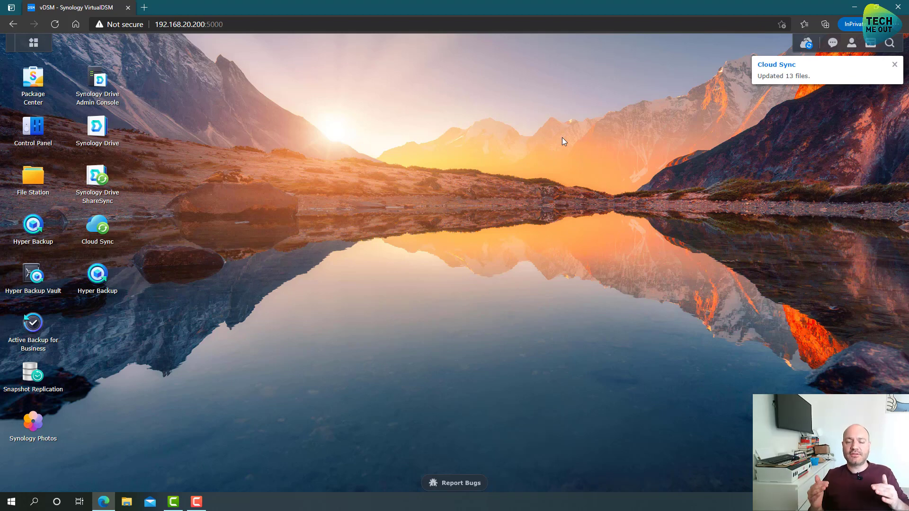
pyautogui.click(895, 64)
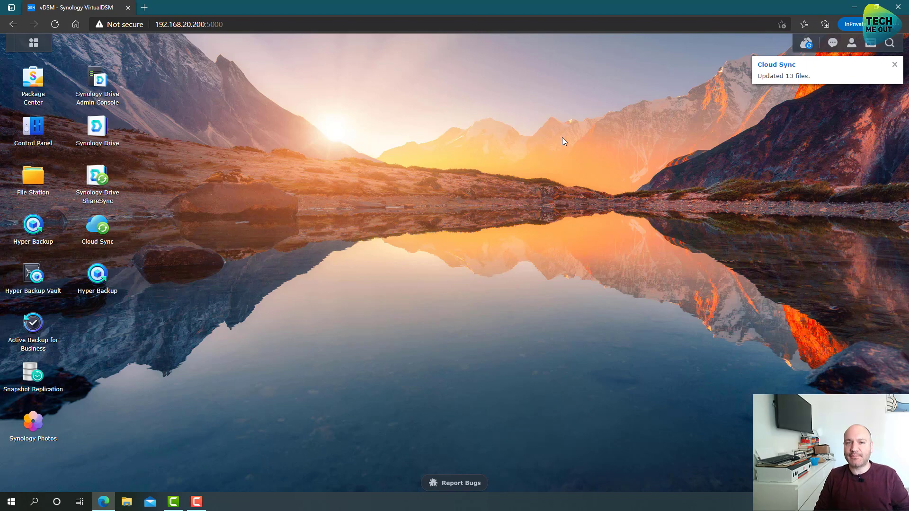
pyautogui.click(894, 64)
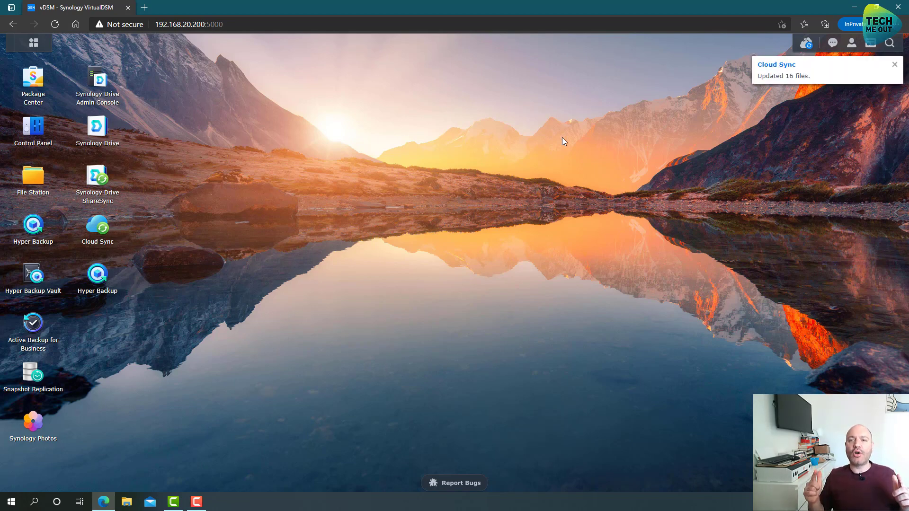
pyautogui.click(895, 64)
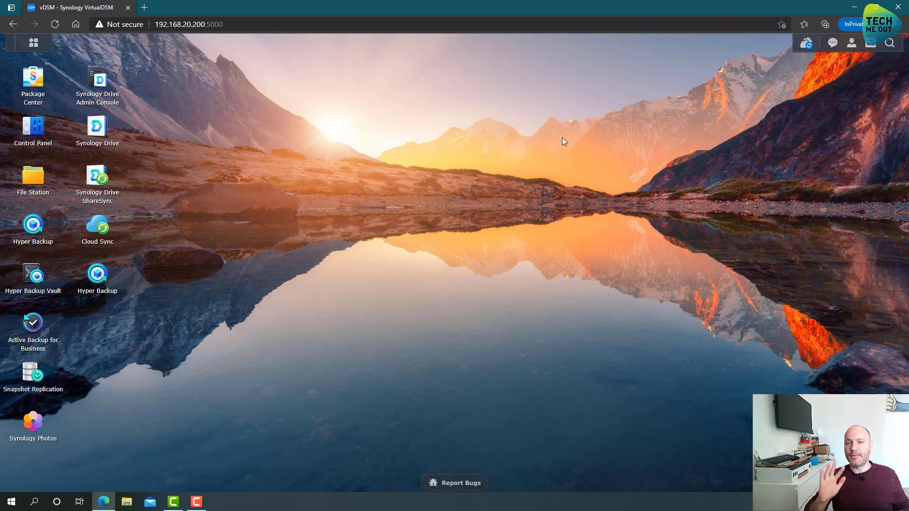